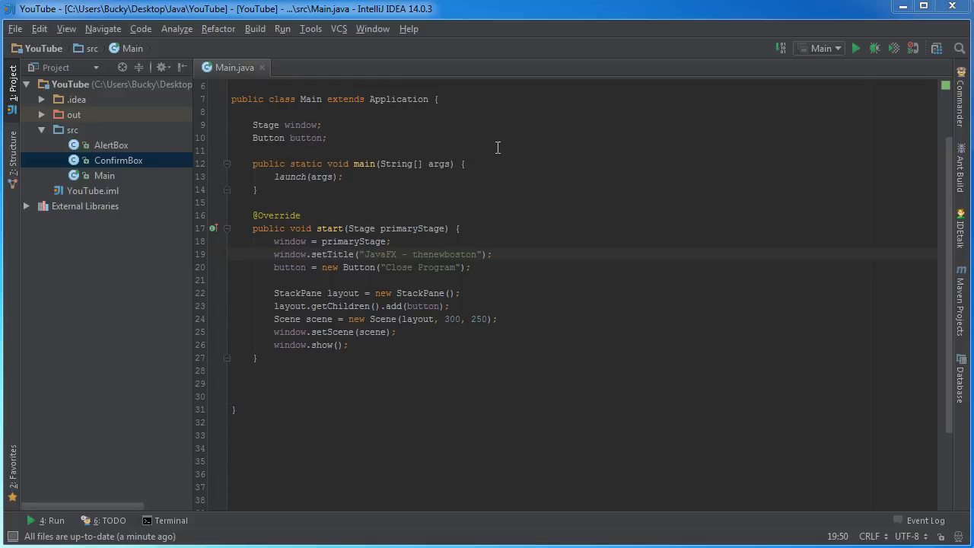
mouse_move(489, 271)
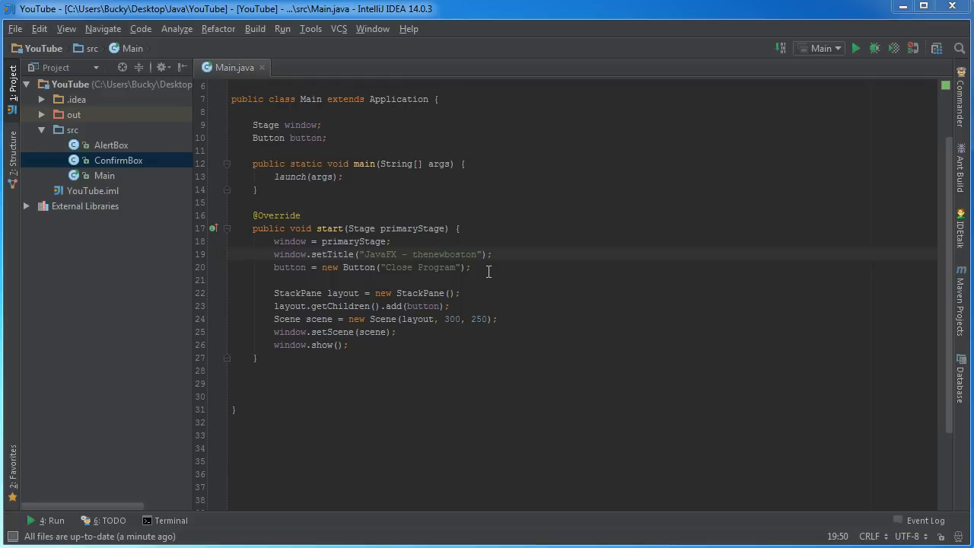
Review Main.java with its titled window, Close Program button and scene setup.
click(471, 268)
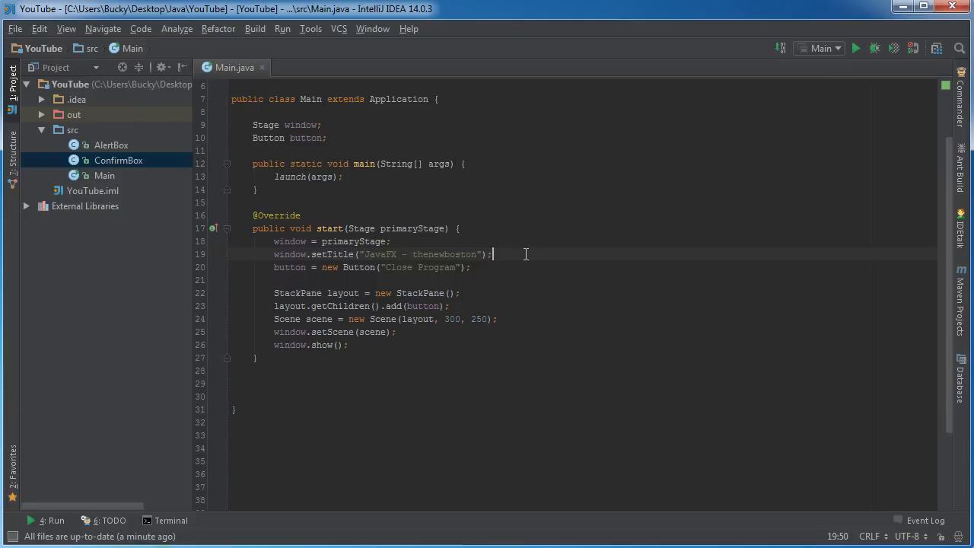
mouse_move(606, 198)
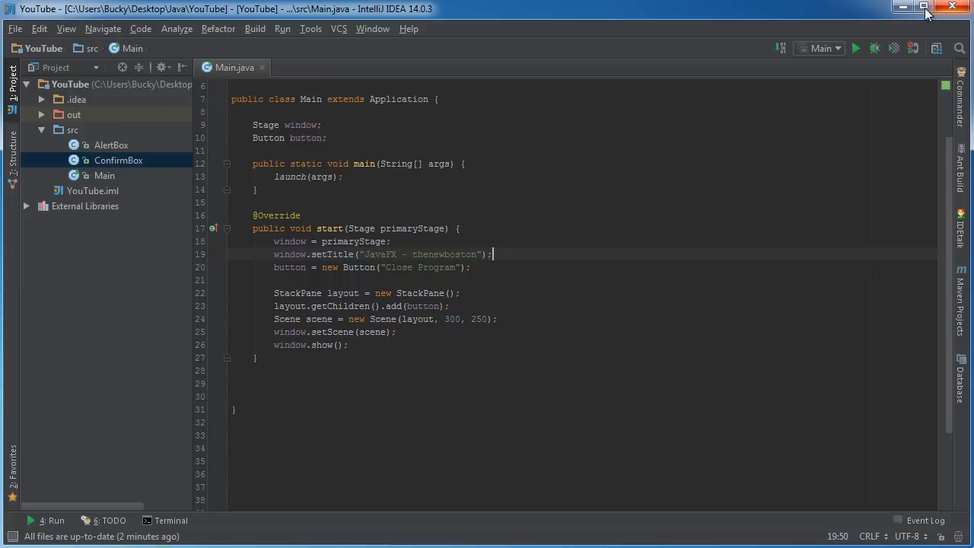
mouse_move(648, 259)
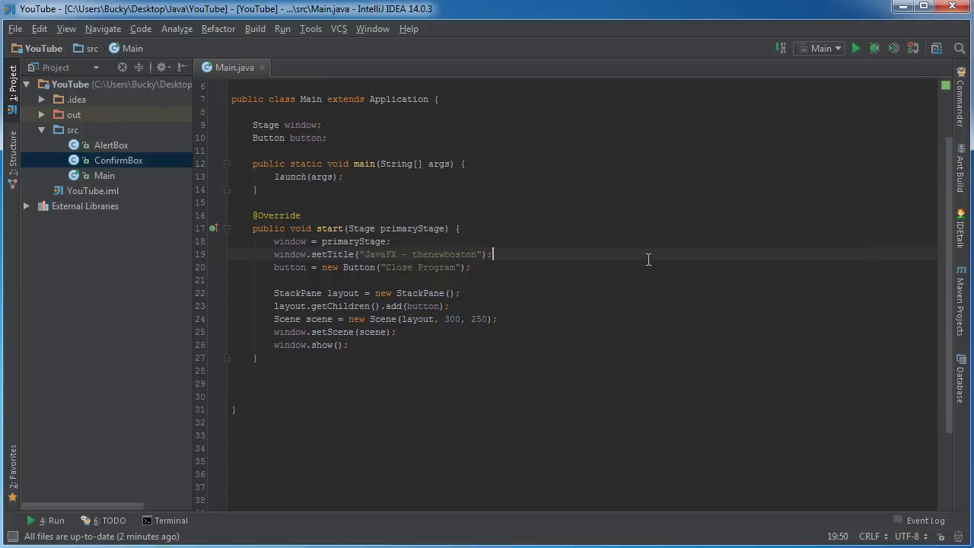
mouse_move(654, 259)
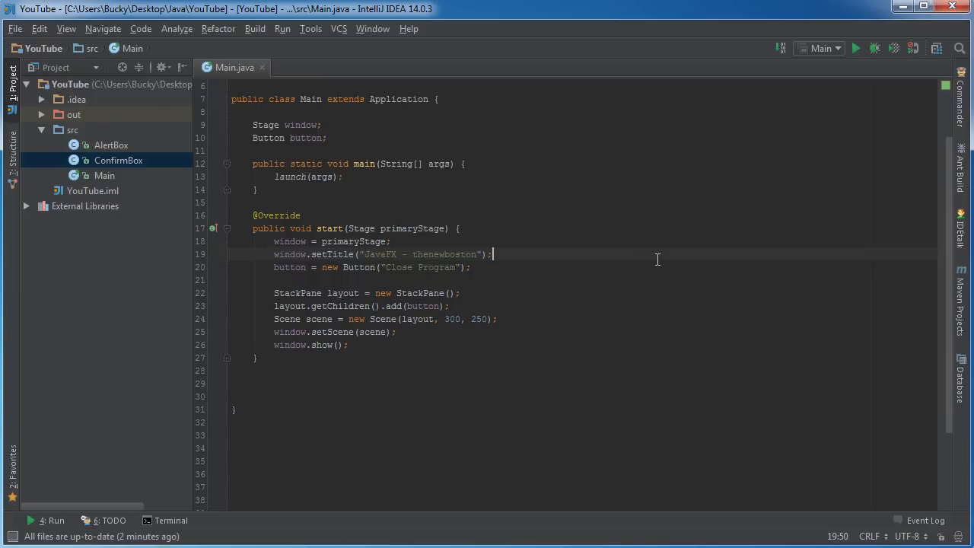
mouse_move(682, 288)
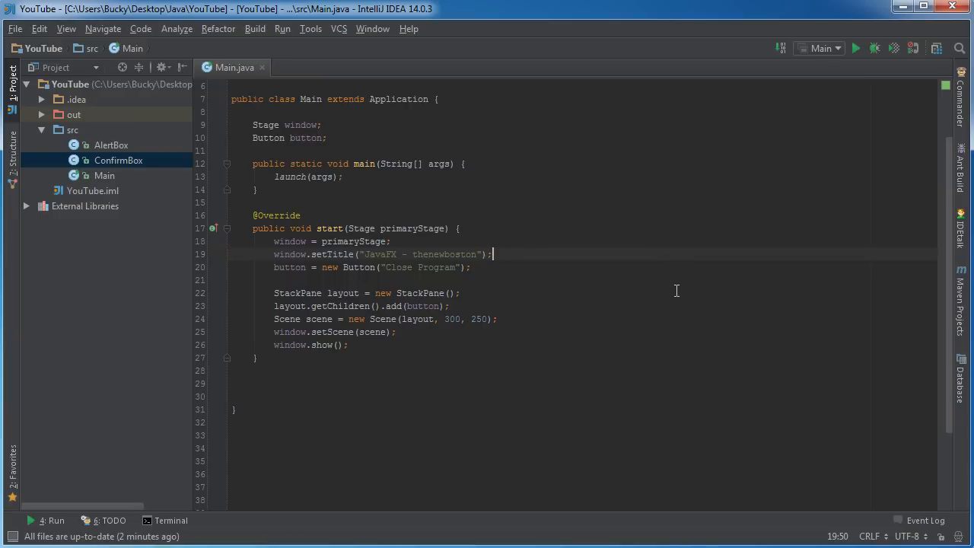
mouse_move(943, 15)
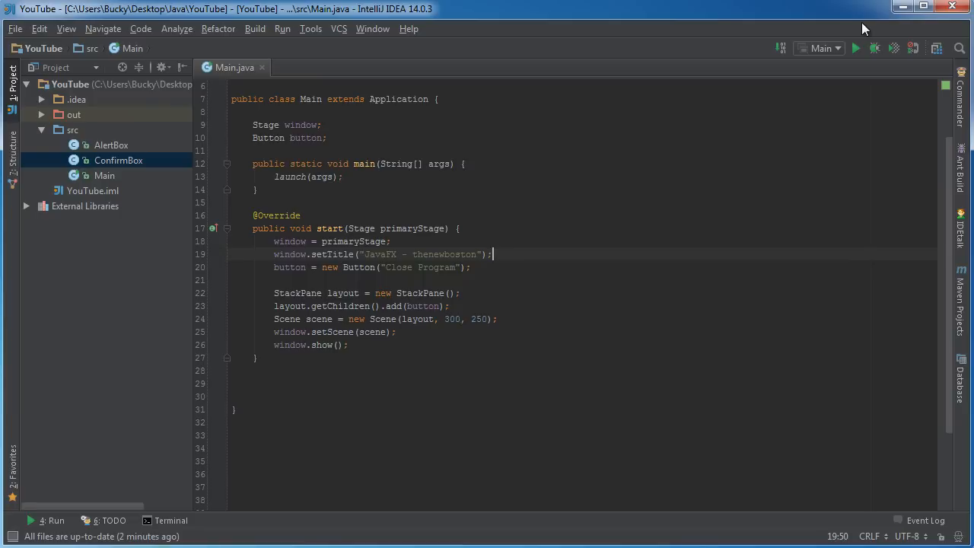
mouse_move(816, 71)
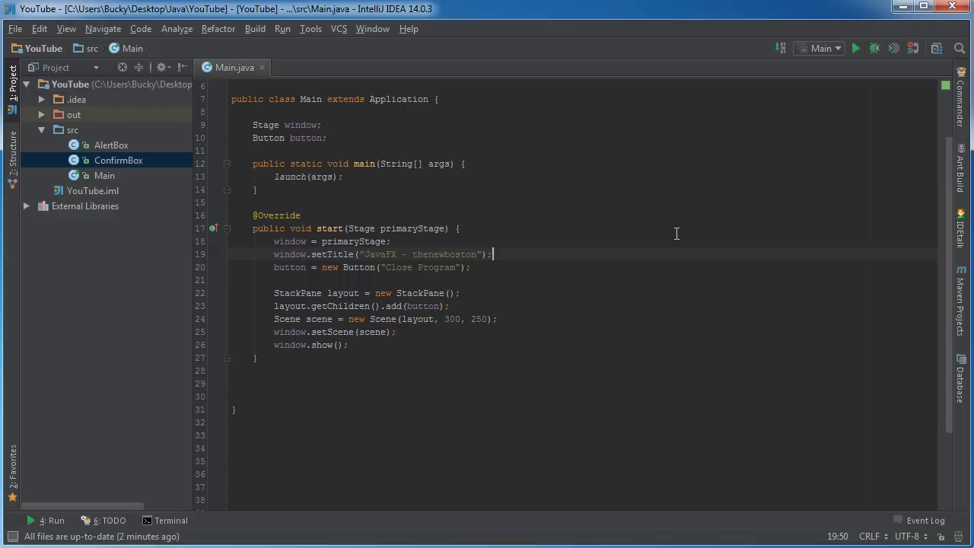
mouse_move(511, 277)
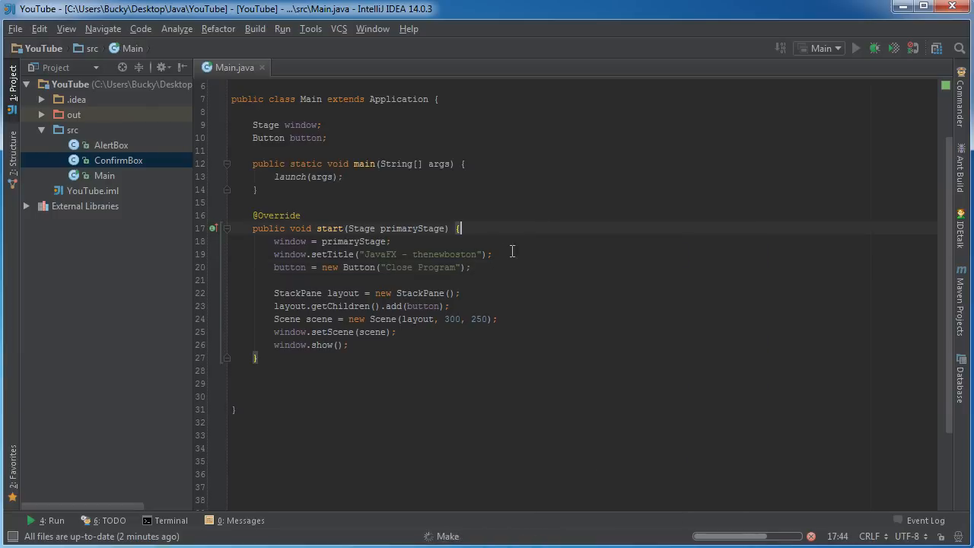
Try the running JavaFX window and move it over the editor.
click(855, 47)
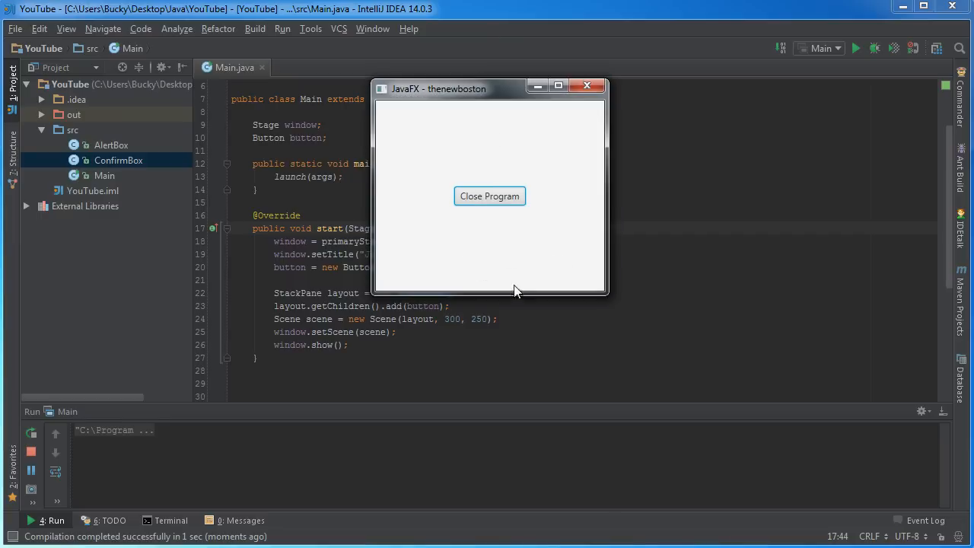
drag(490, 89, 463, 116)
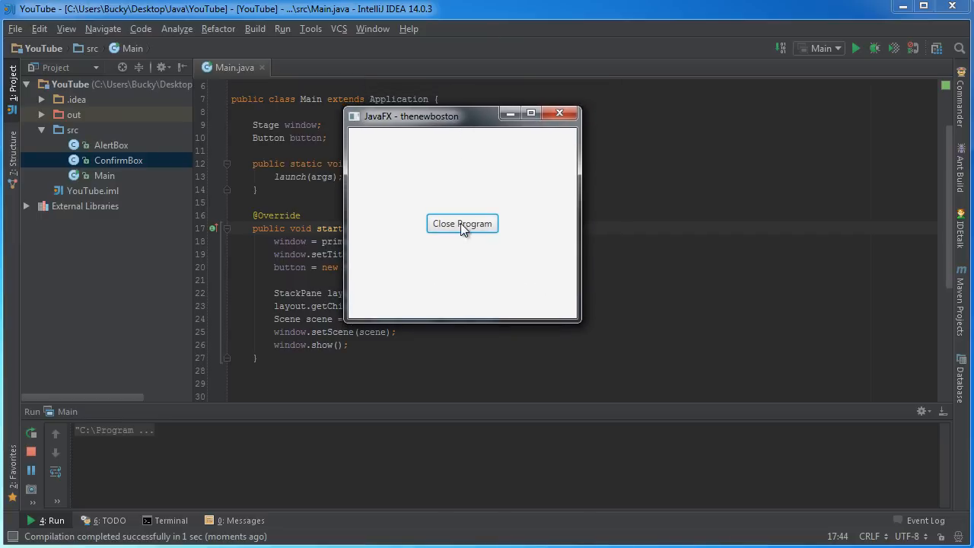
mouse_move(572, 210)
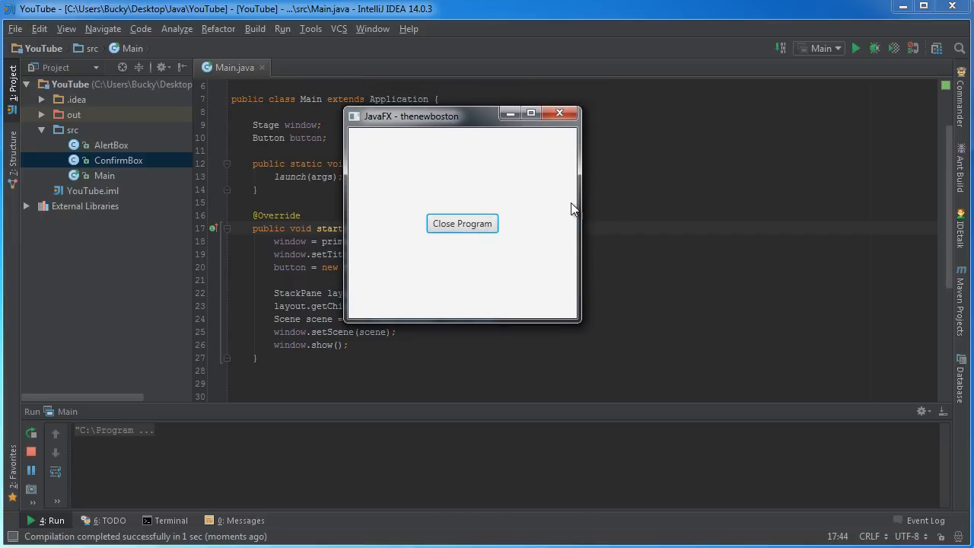
mouse_move(560, 206)
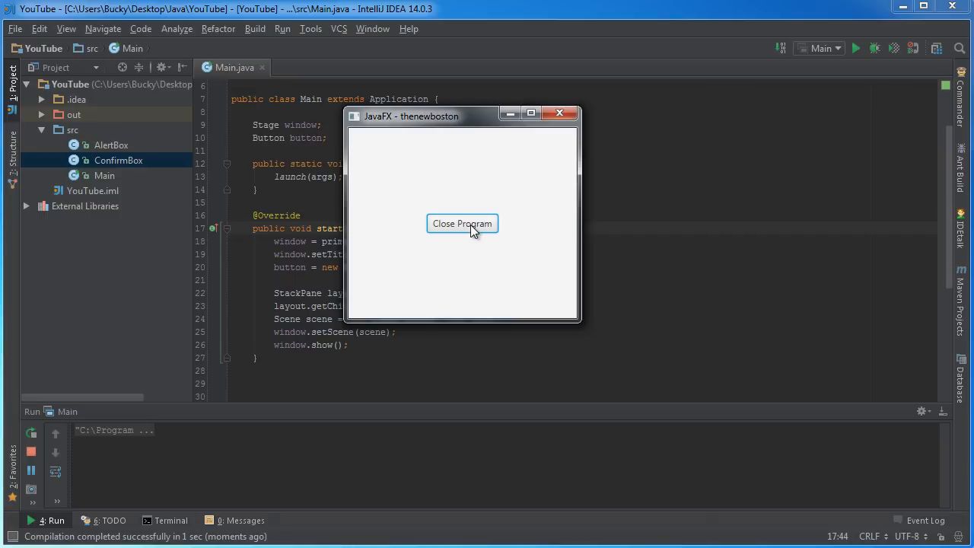
mouse_move(530, 304)
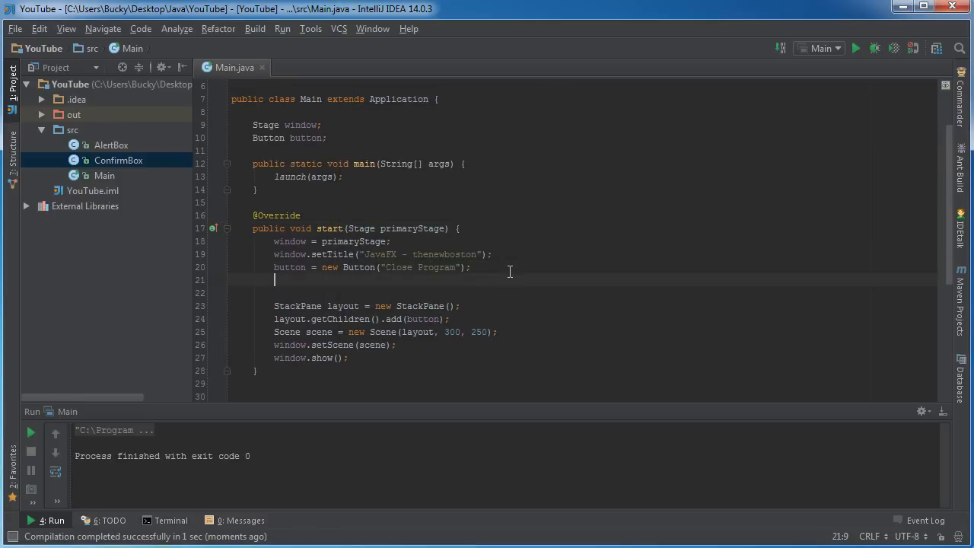
Add button.setOnAction(e -> closeProgram()); so the button calls closeProgram.
text(button)
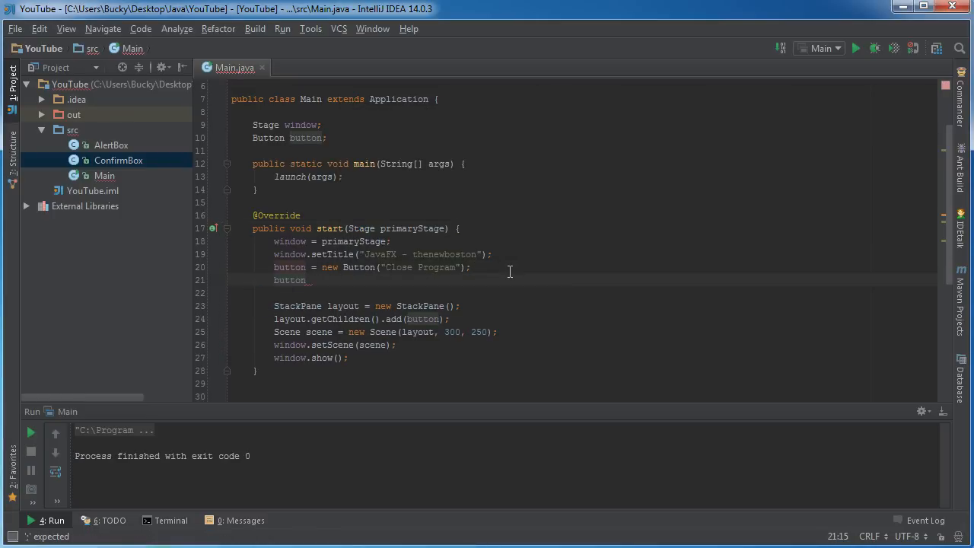
text(.setOnAction();)
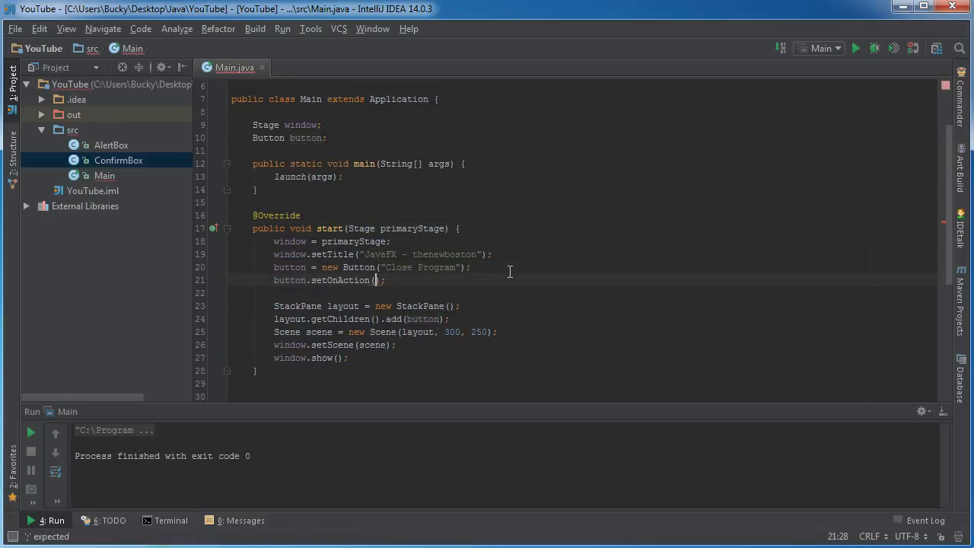
text(e ->)
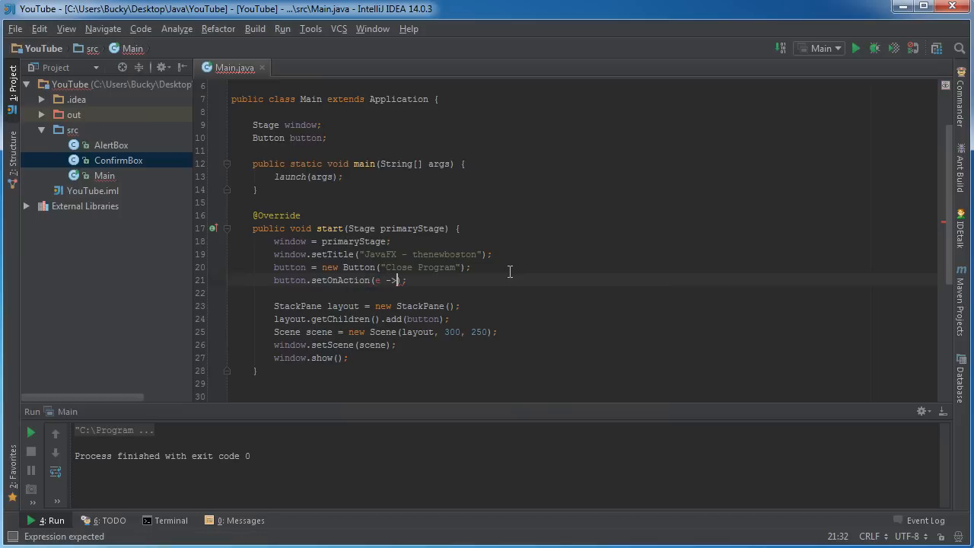
text(c)
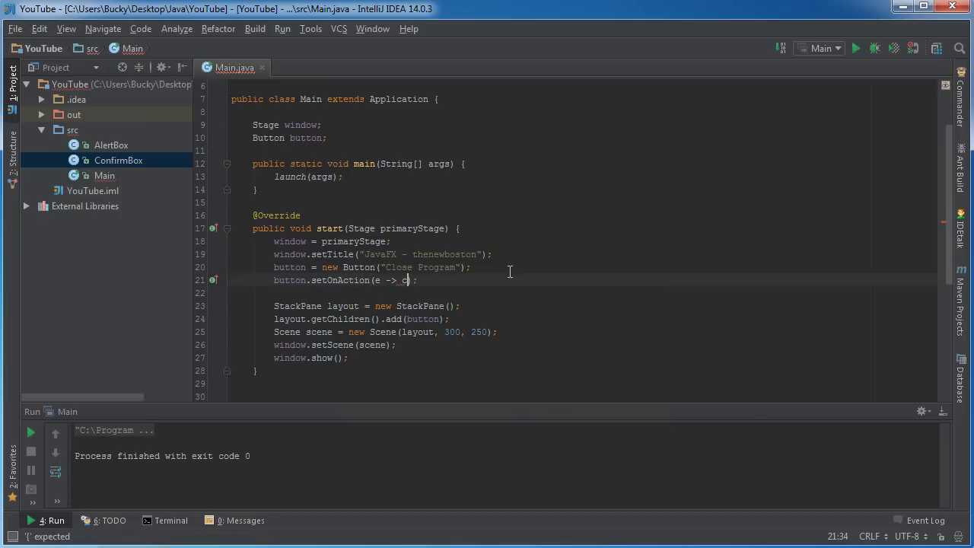
text(loseProgram()
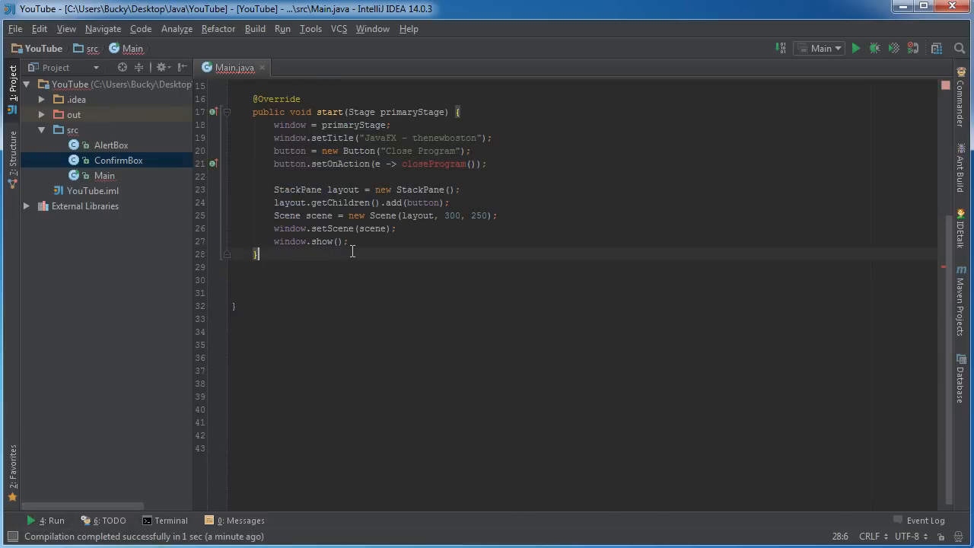
Write private void closeProgram() that prints "File is saved!".
text(p)
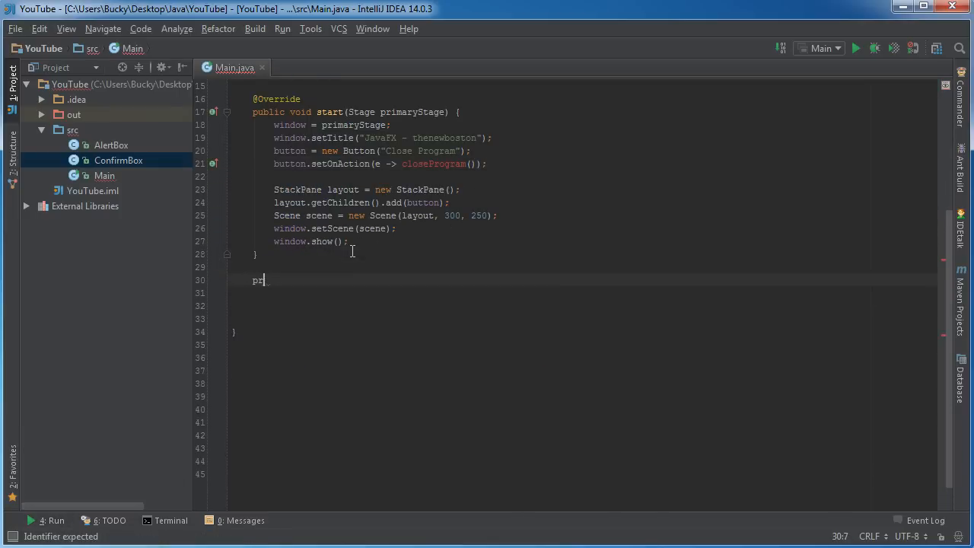
text(rivate void closeProgram(){)
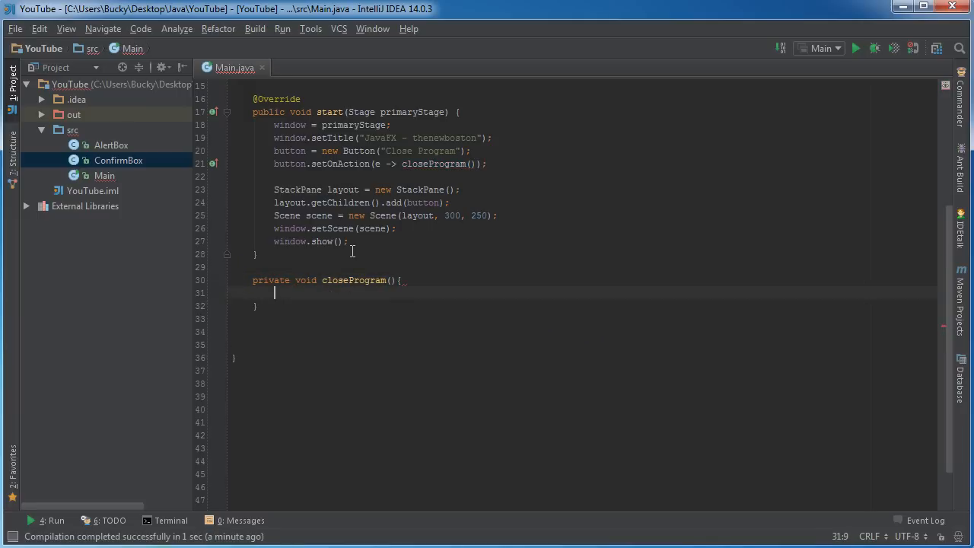
text(System)
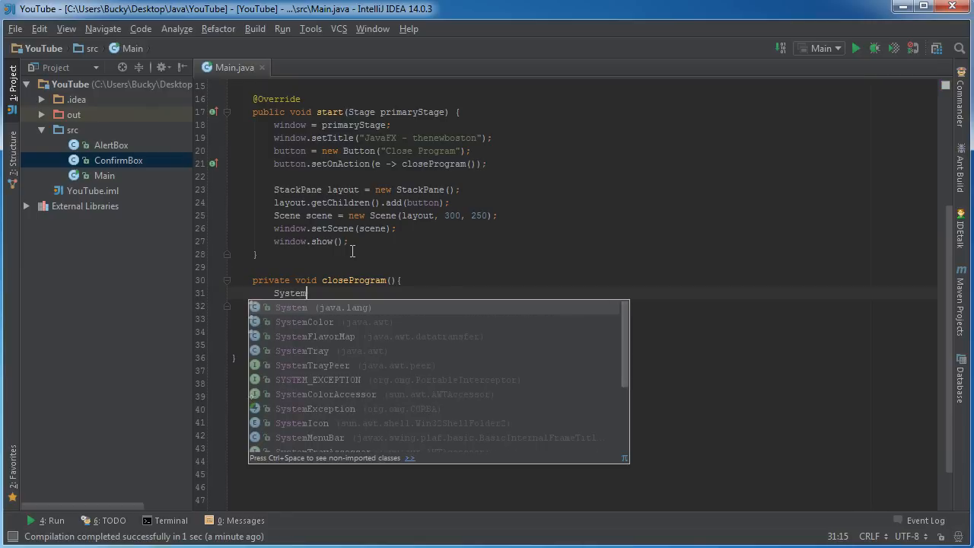
text(.out.println();)
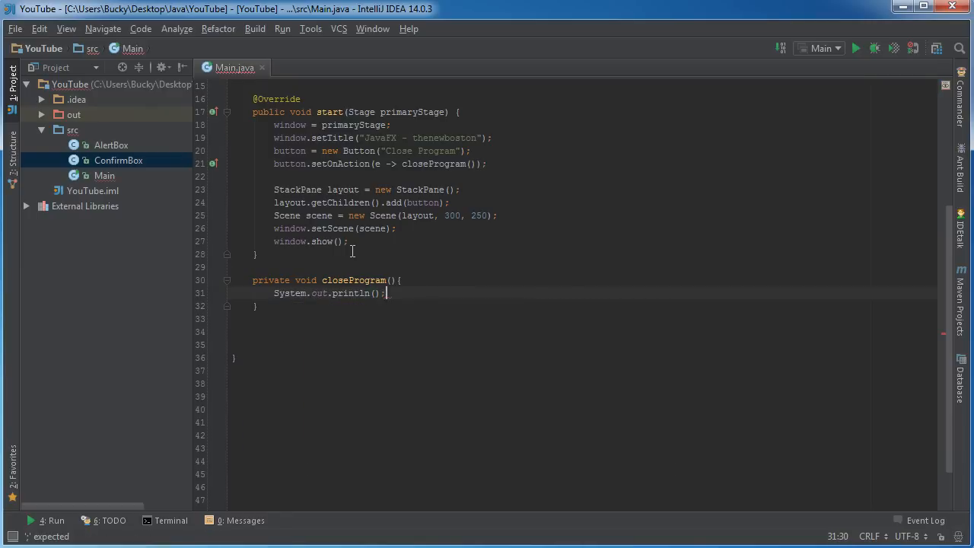
text(")
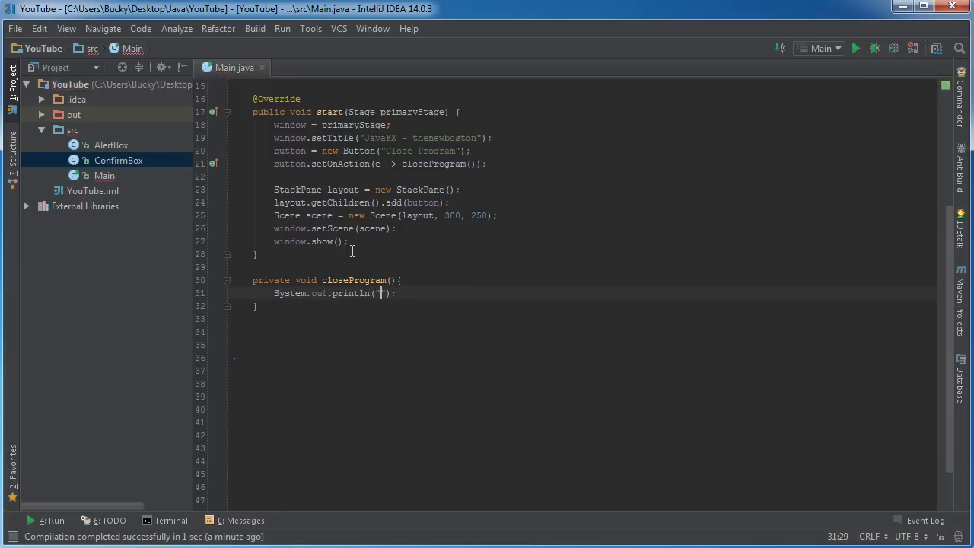
text(Save)
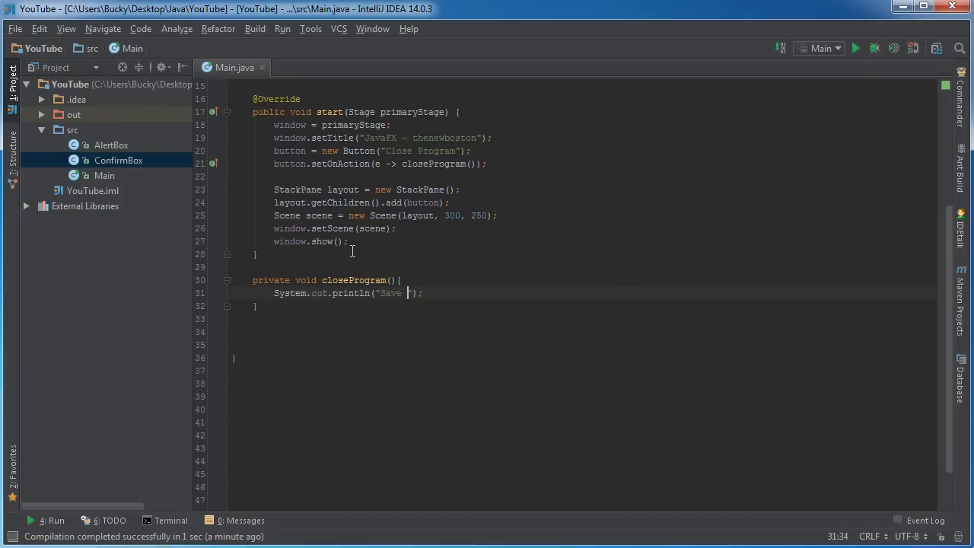
key(BackSpace)
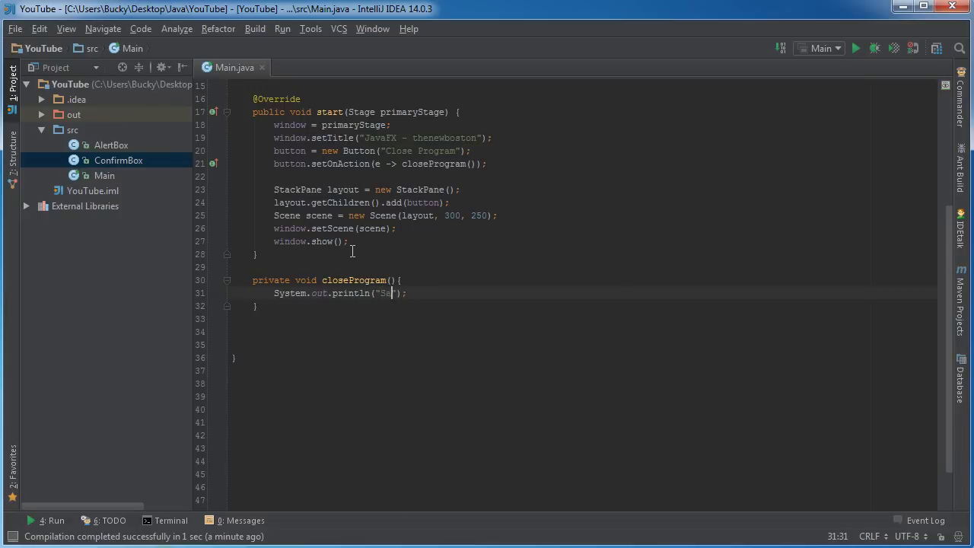
text(File)
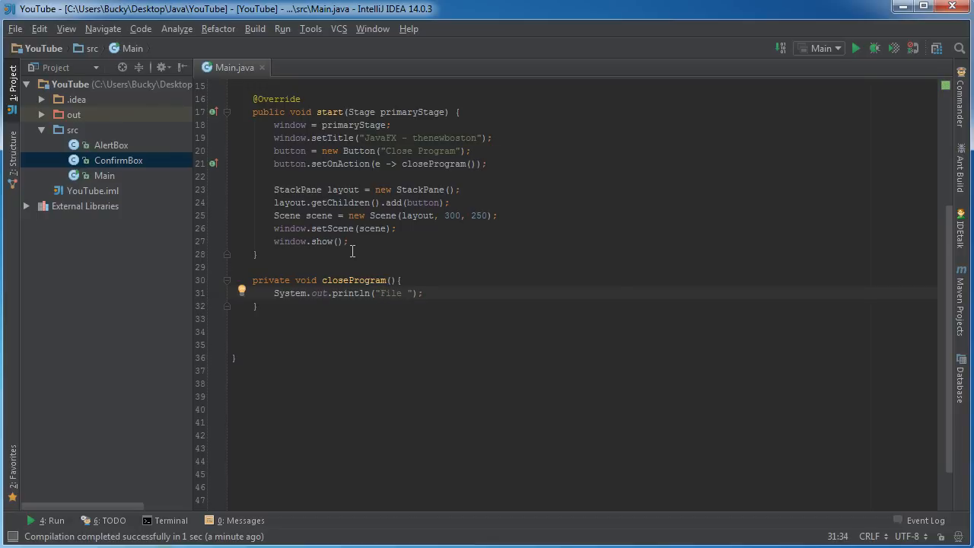
text(is saved!)
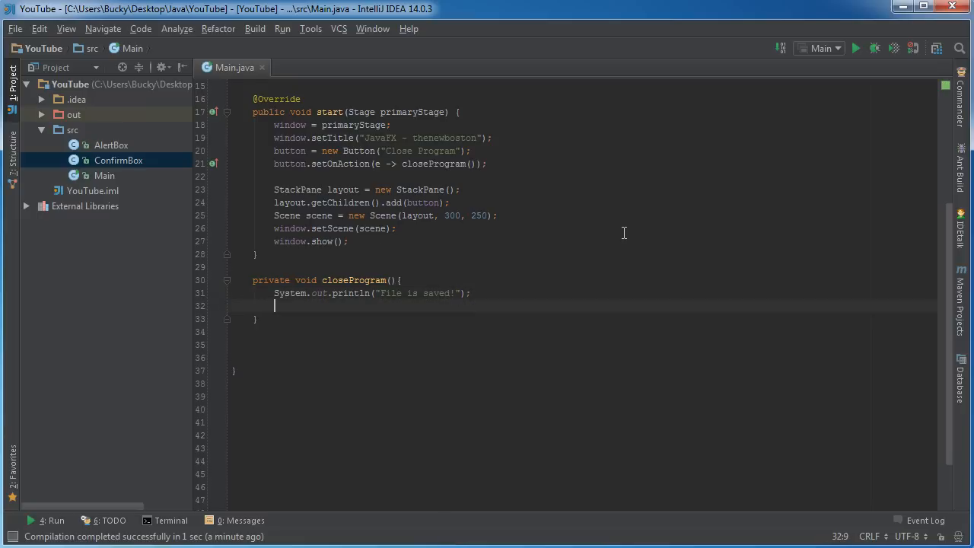
mouse_move(609, 241)
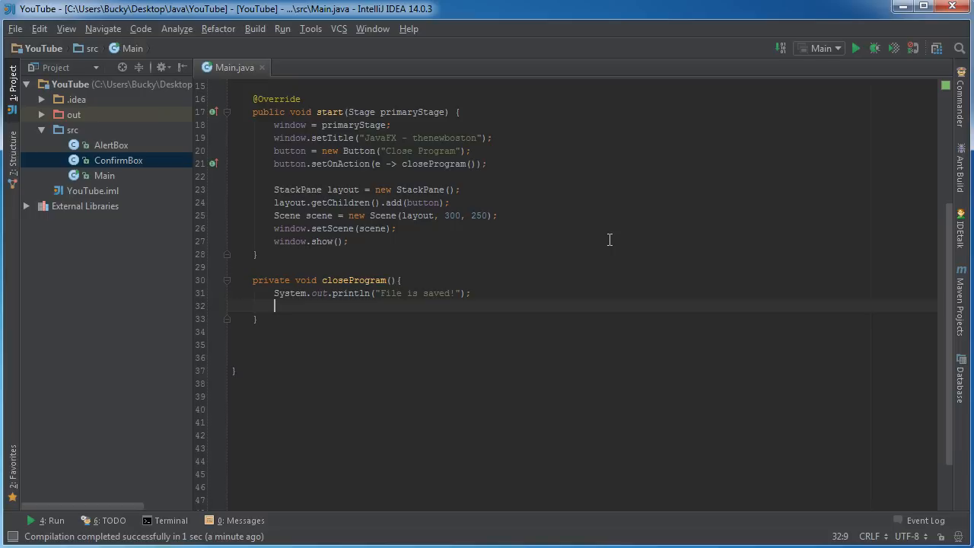
Add window.close(); after the println in closeProgram.
text(window.)
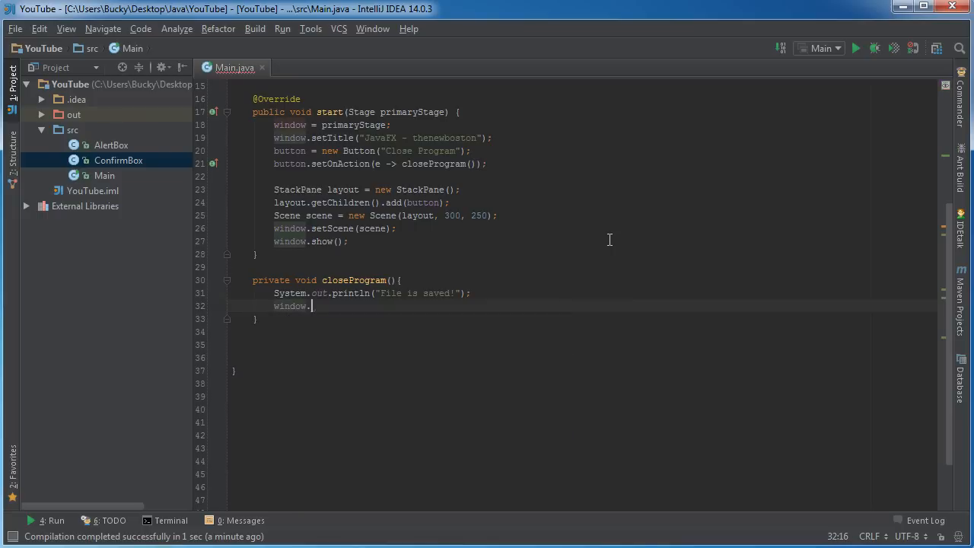
text(close();)
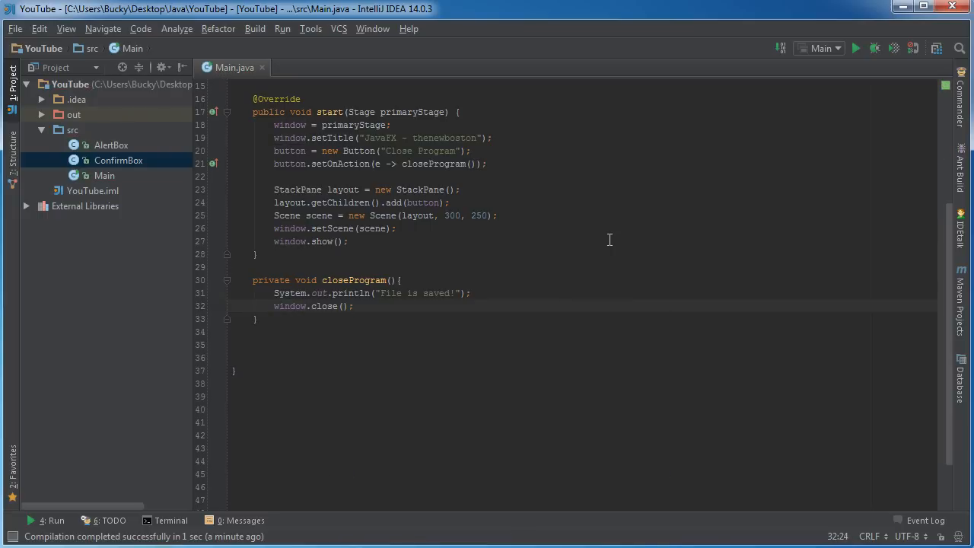
right_click(609, 241)
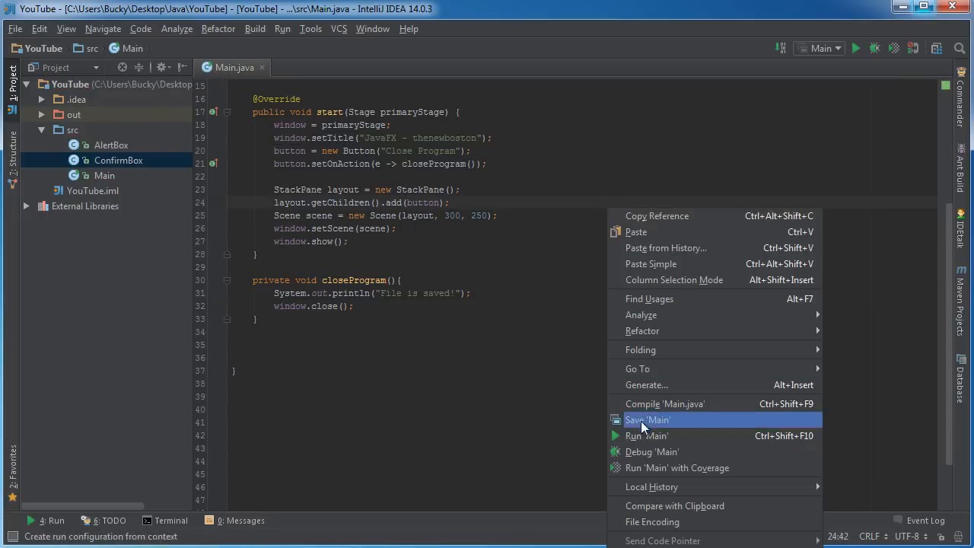
Run Main and exit via Close Program, checking the console prints "File is saved!".
click(646, 436)
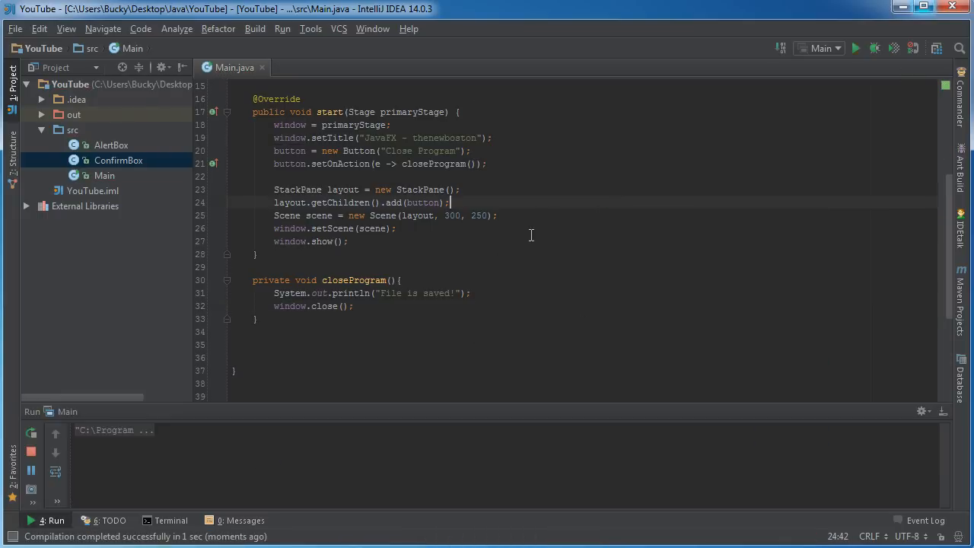
click(855, 48)
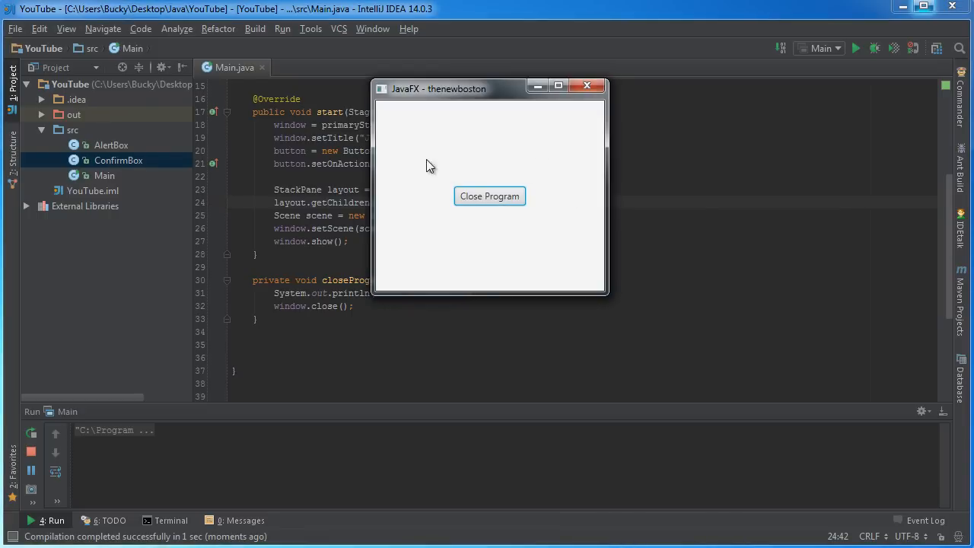
mouse_move(580, 177)
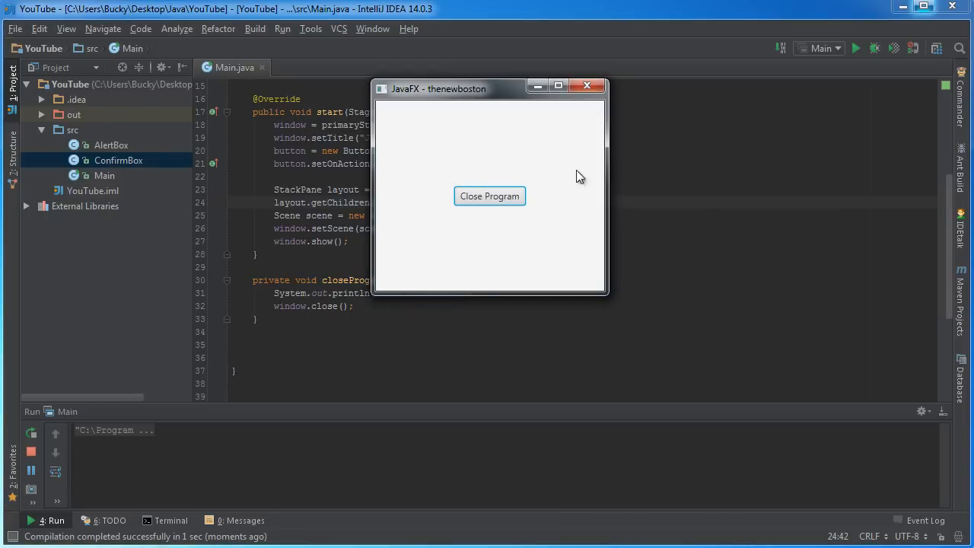
mouse_move(490, 196)
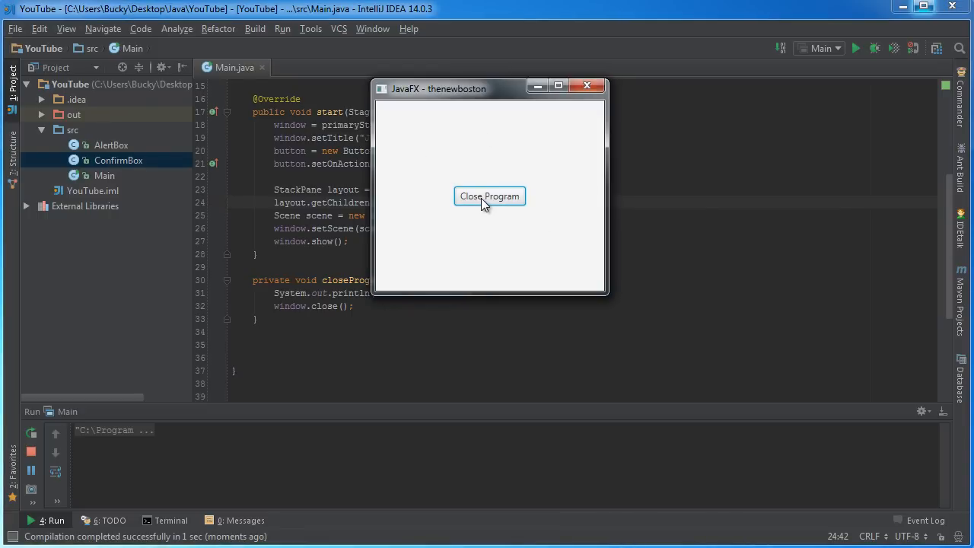
click(490, 196)
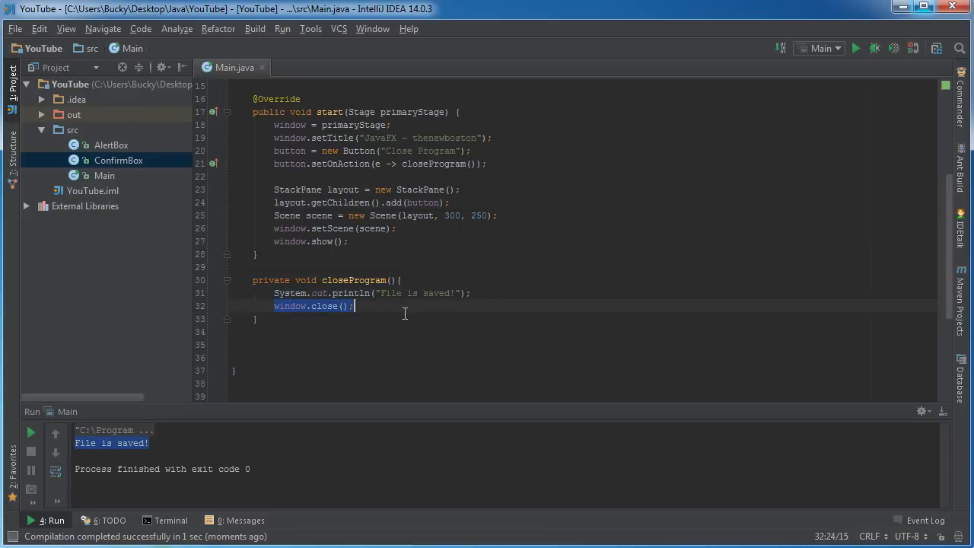
mouse_move(484, 245)
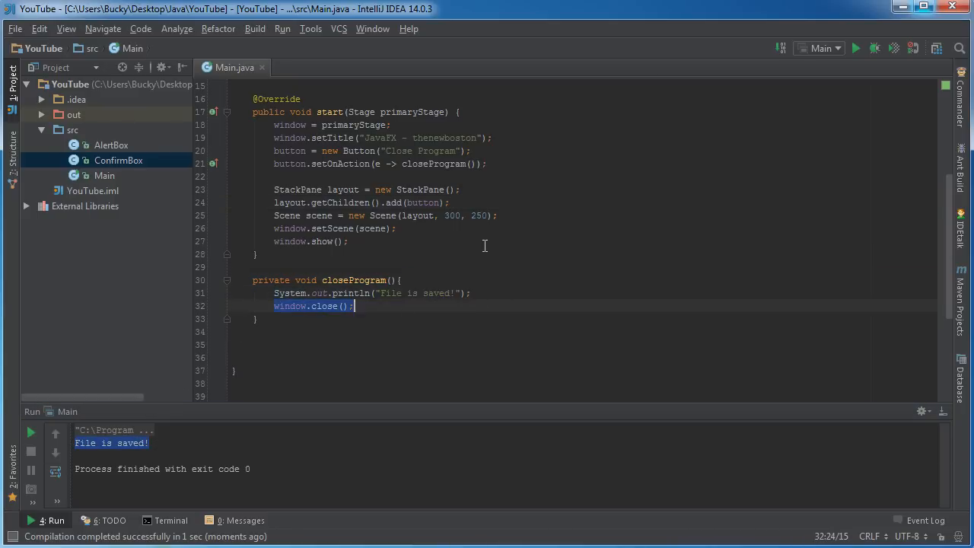
drag(499, 411, 499, 350)
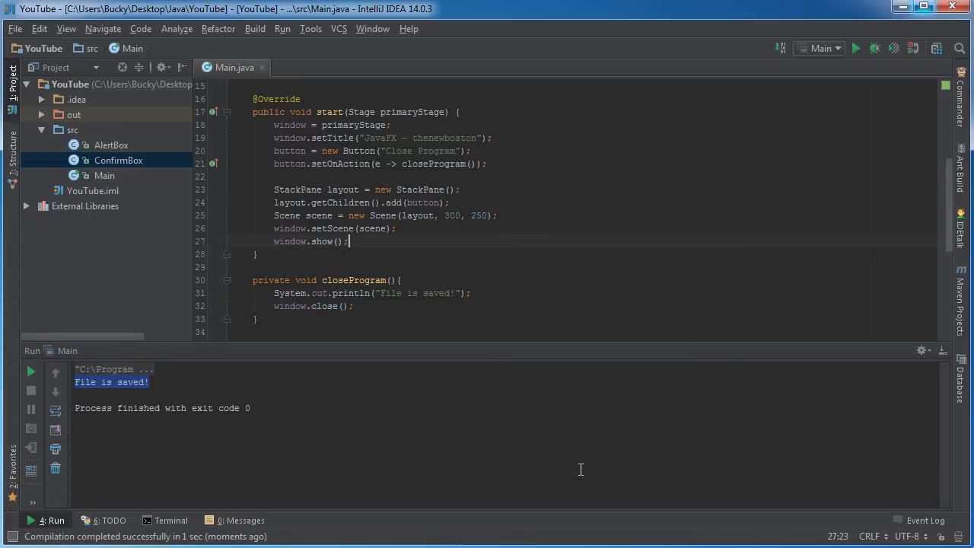
Run Main again and close the window with its X button, bypassing closeProgram.
click(855, 47)
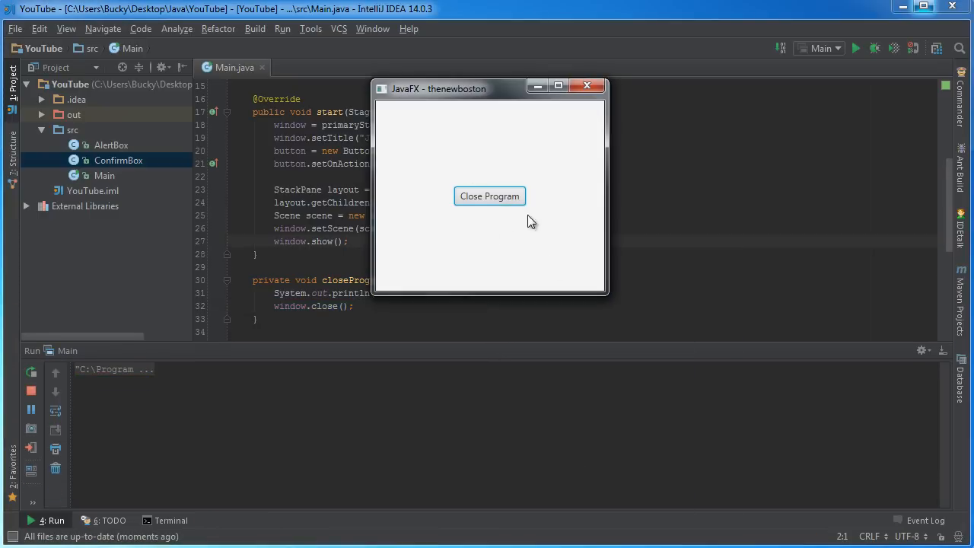
mouse_move(587, 85)
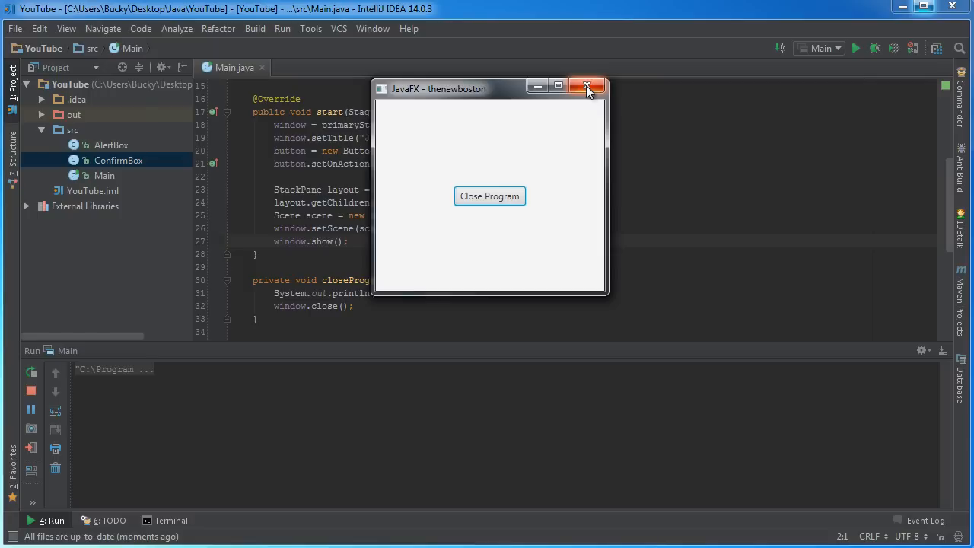
click(587, 85)
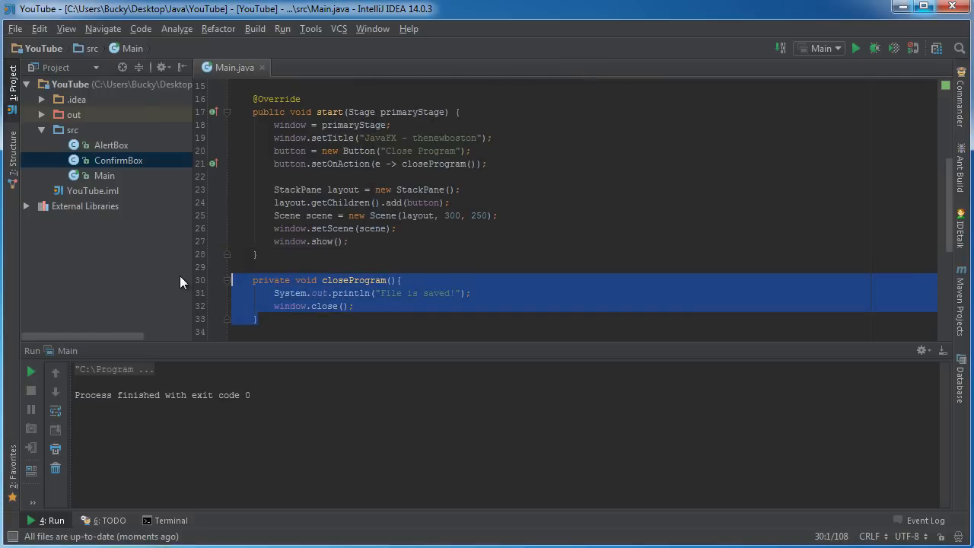
click(460, 266)
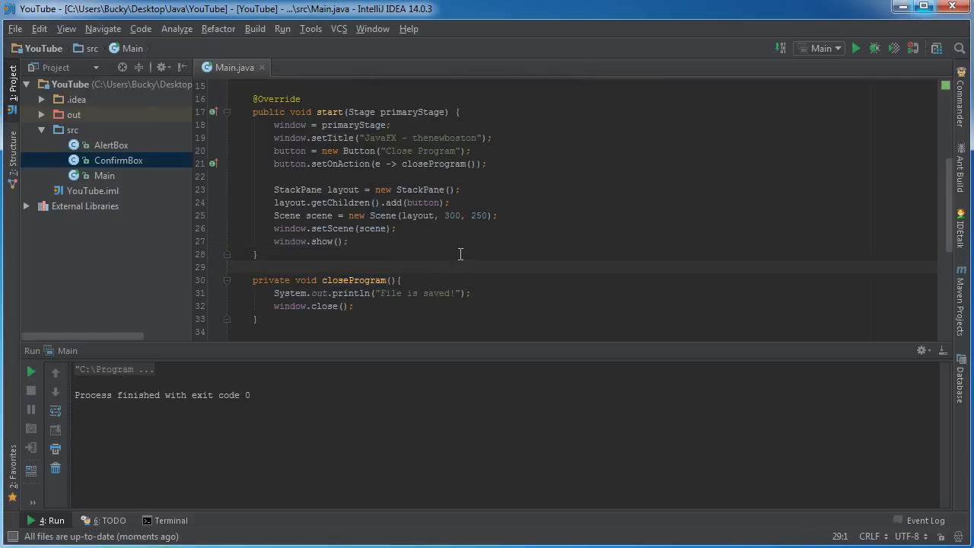
mouse_move(60, 521)
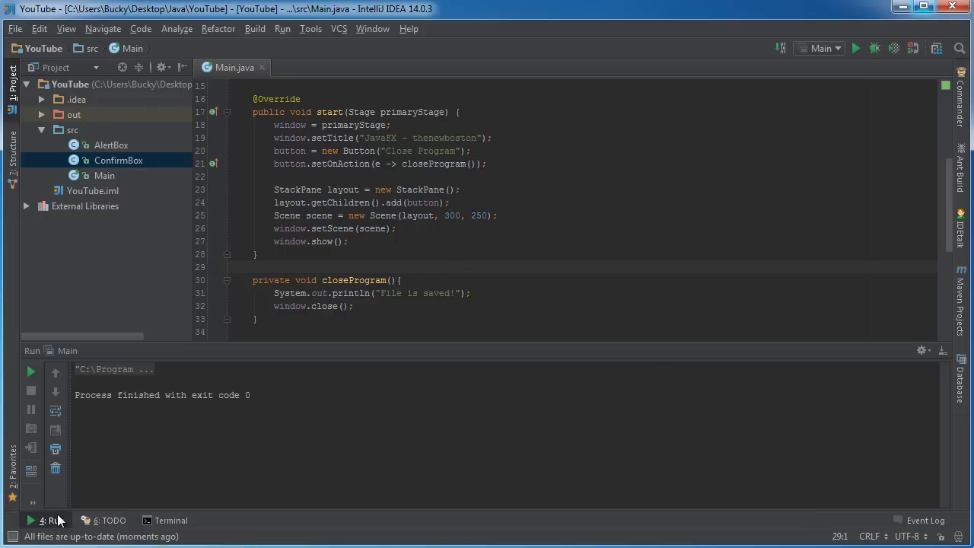
Add window.setOnCloseRequest(e -> closeProgram()); in start so close requests call closeProgram.
click(49, 520)
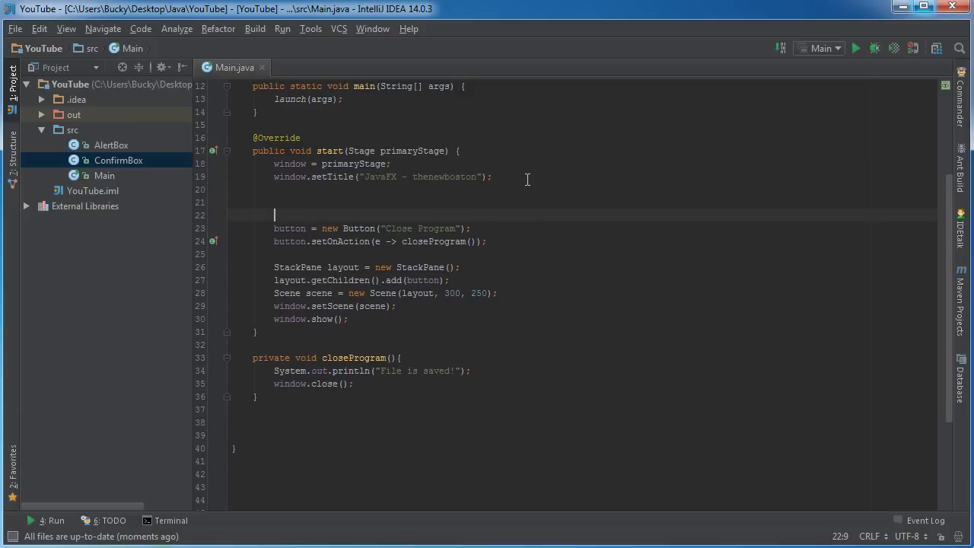
text(window.)
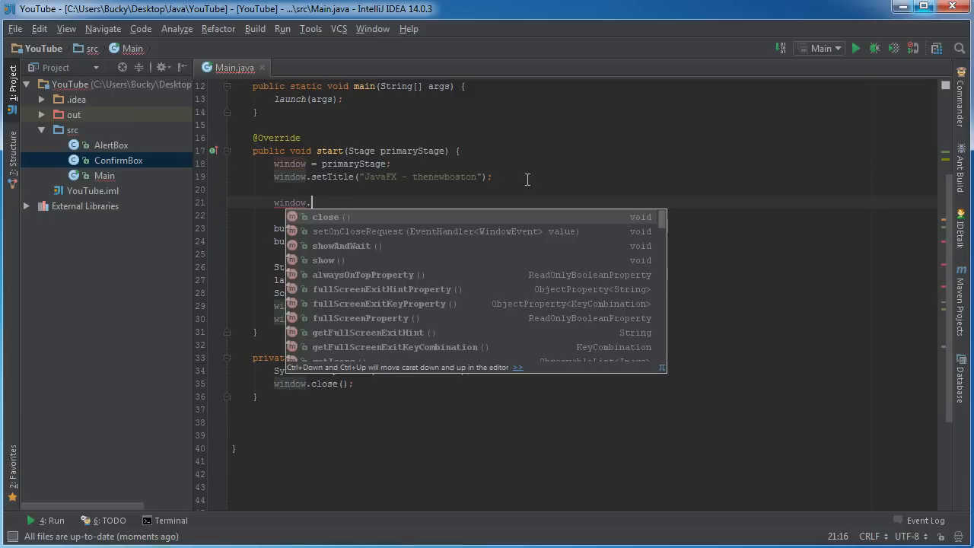
text(setOnCloseRequest();)
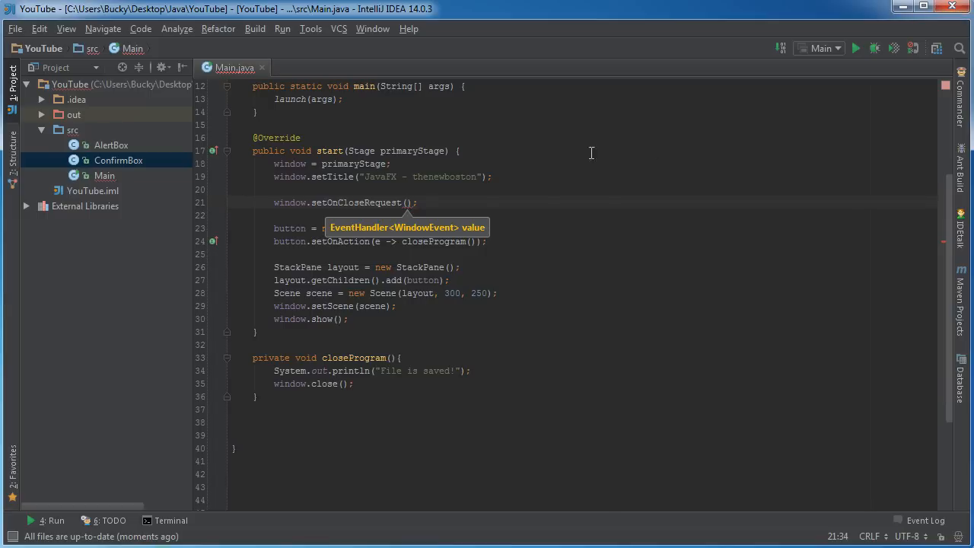
mouse_move(384, 204)
text(e -> closeProgram())
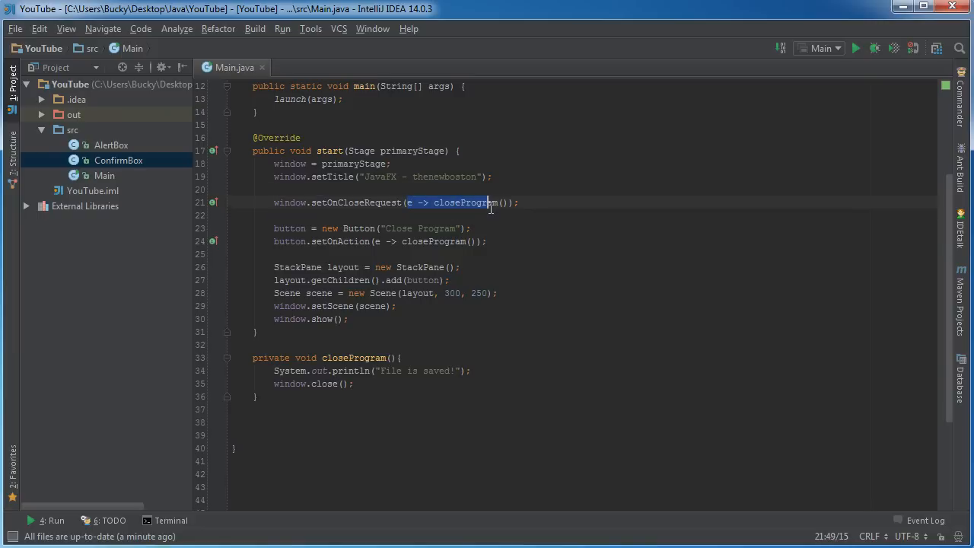
click(338, 383)
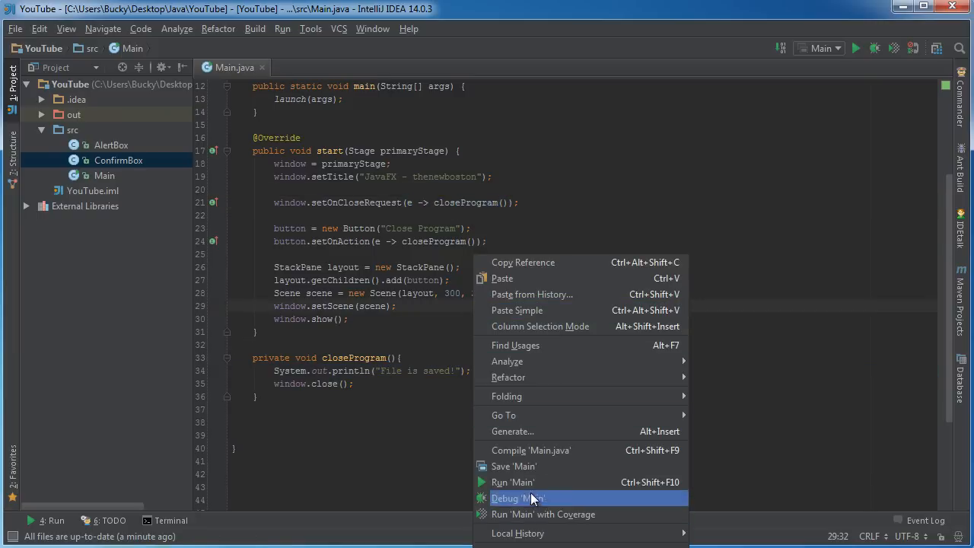
Run Main twice, closing the window with X to confirm "File is saved!" prints.
click(511, 481)
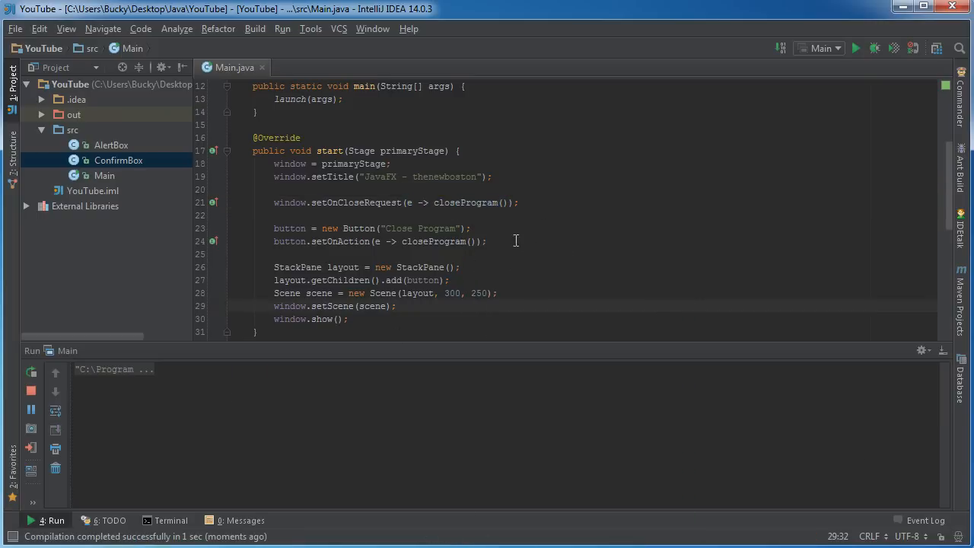
click(855, 47)
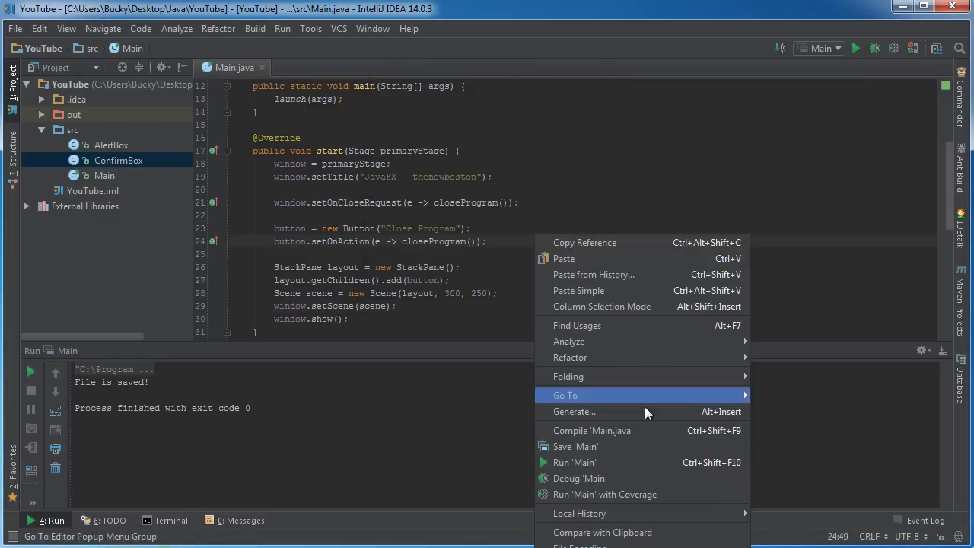
click(576, 463)
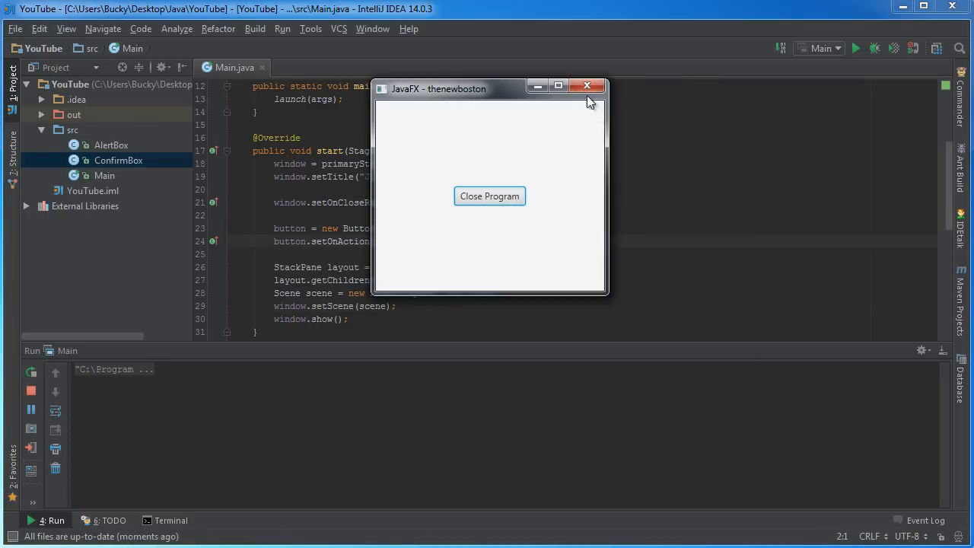
click(588, 85)
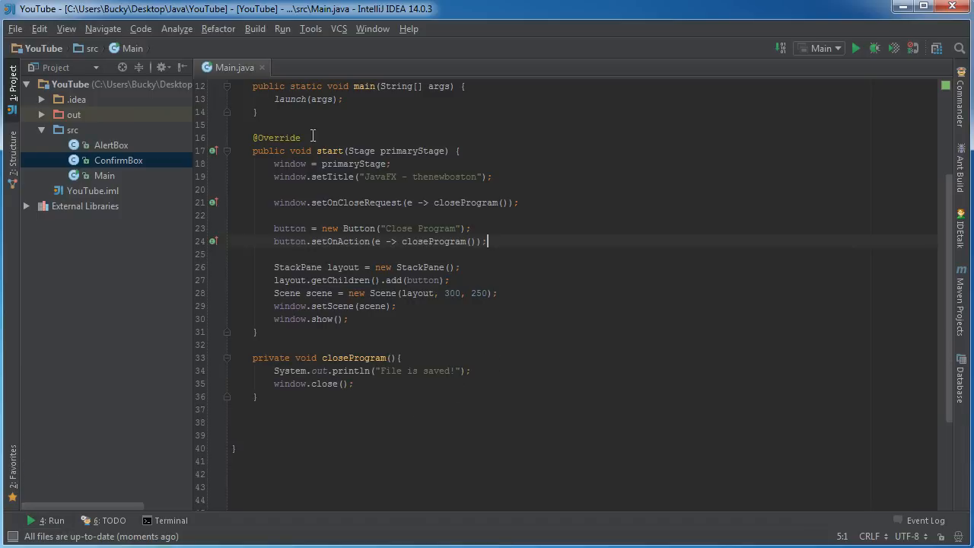
click(313, 203)
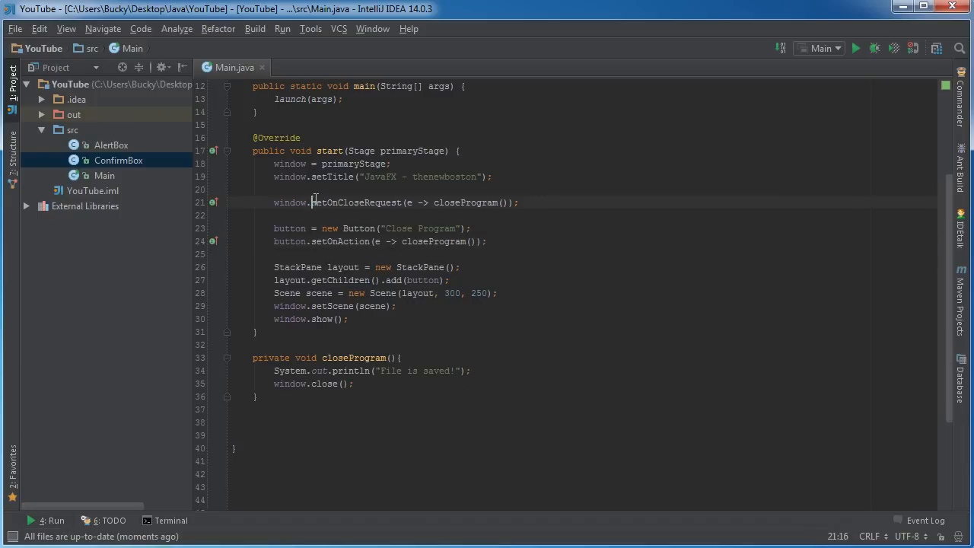
double_click(356, 202)
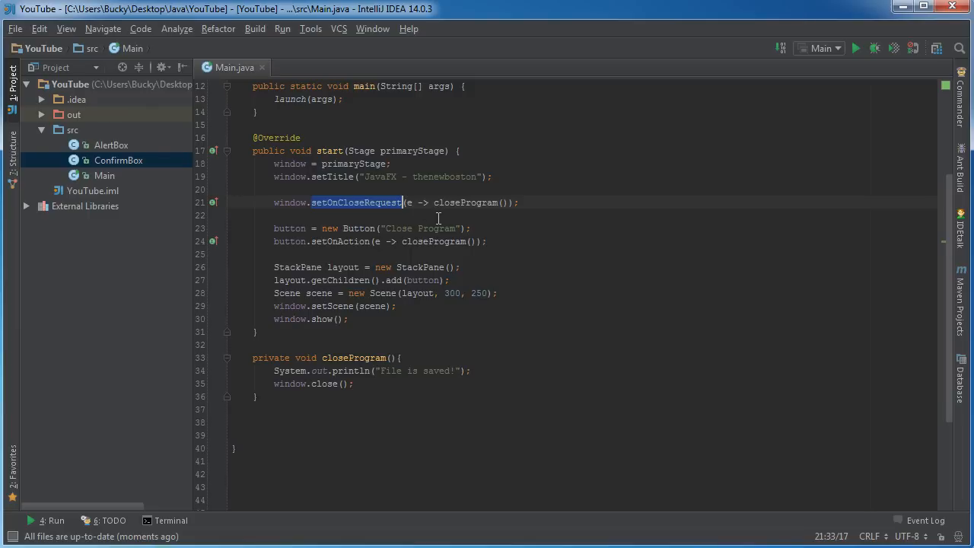
mouse_move(490, 196)
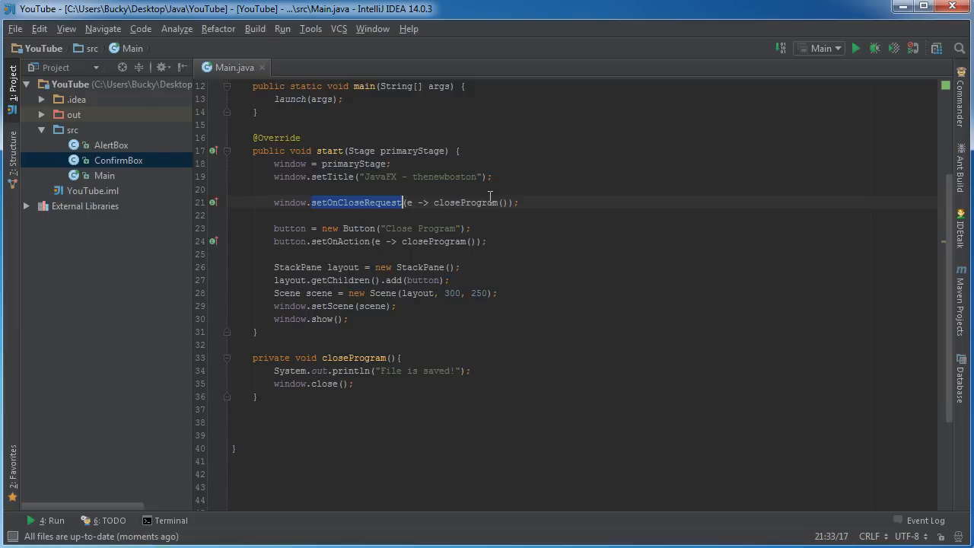
mouse_move(397, 304)
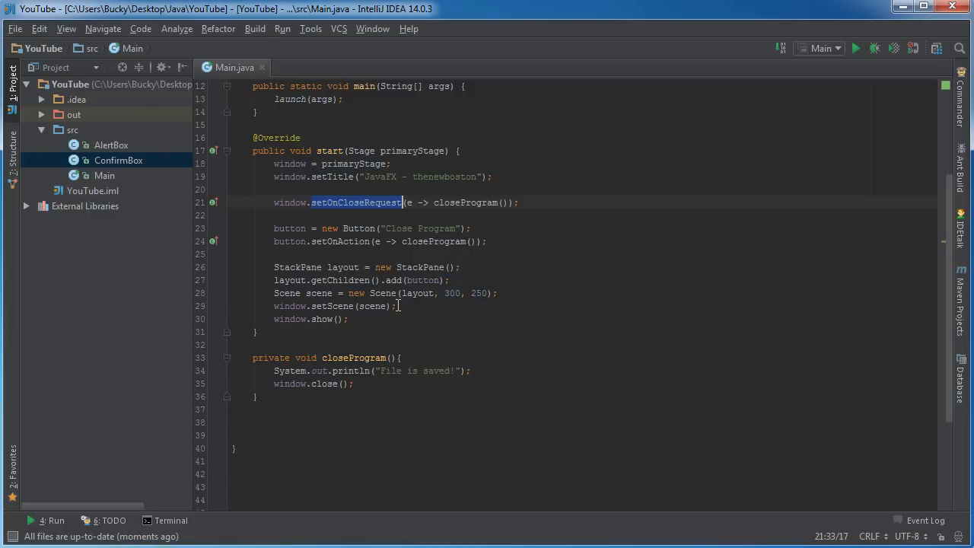
mouse_move(396, 344)
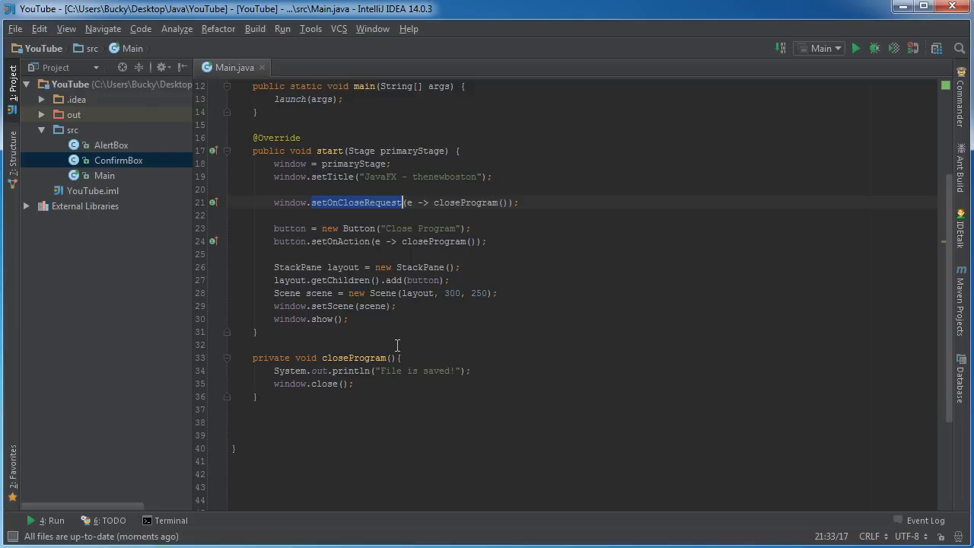
mouse_move(539, 265)
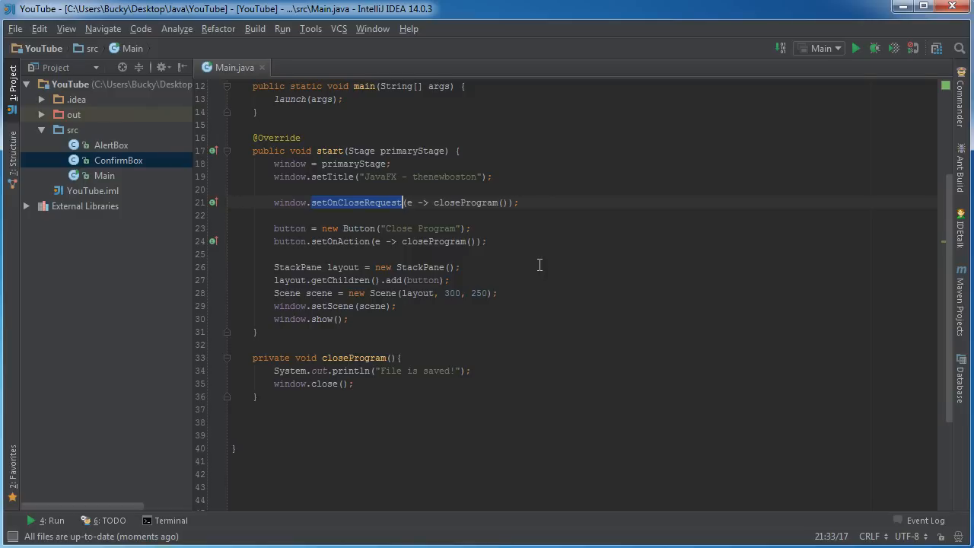
click(277, 372)
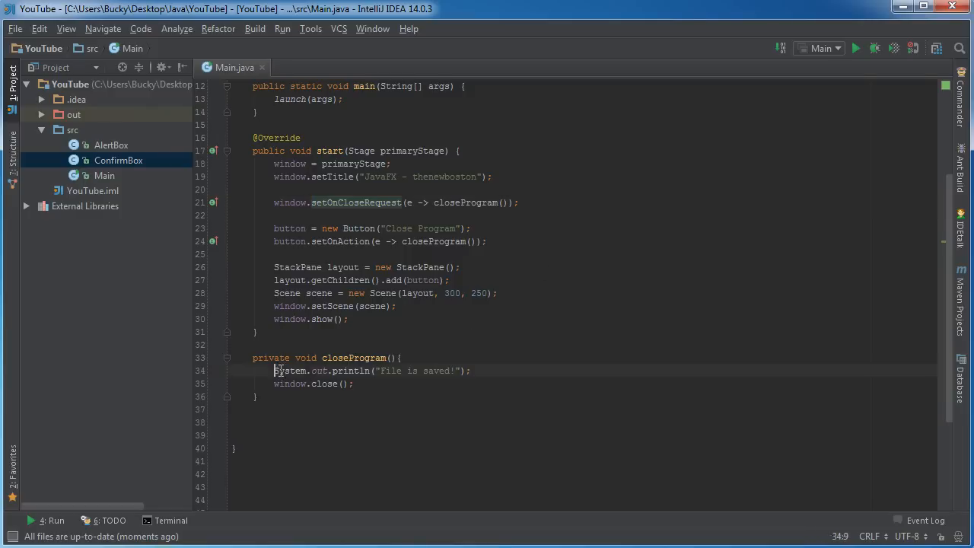
click(462, 344)
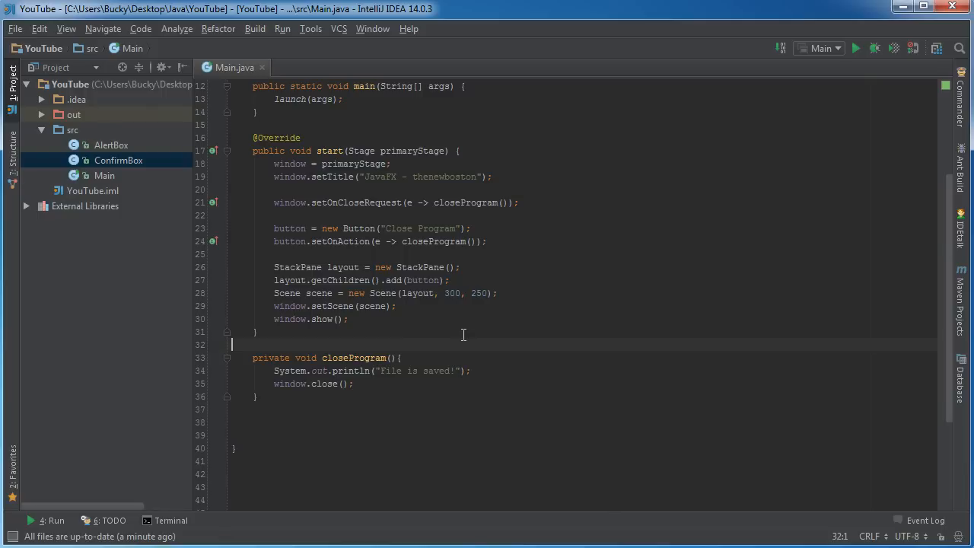
mouse_move(566, 259)
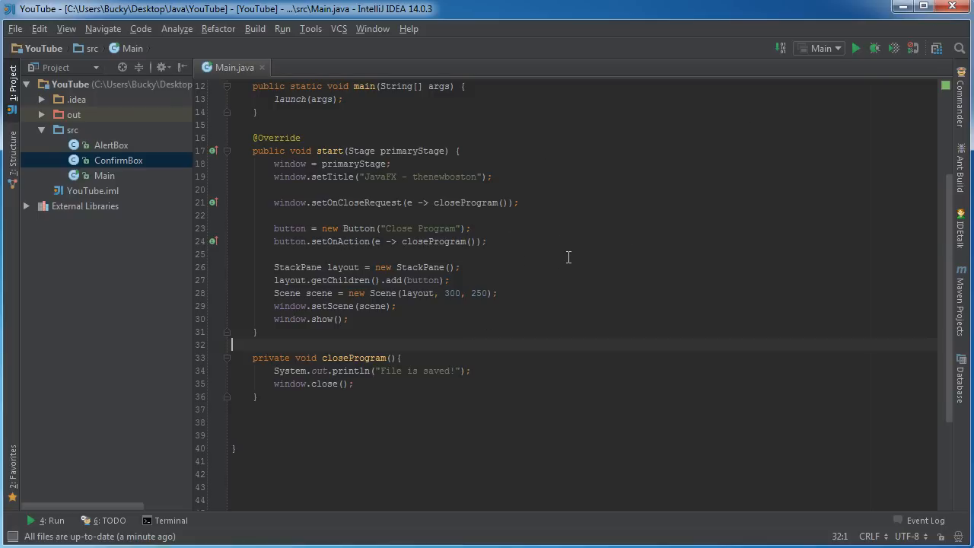
mouse_move(565, 262)
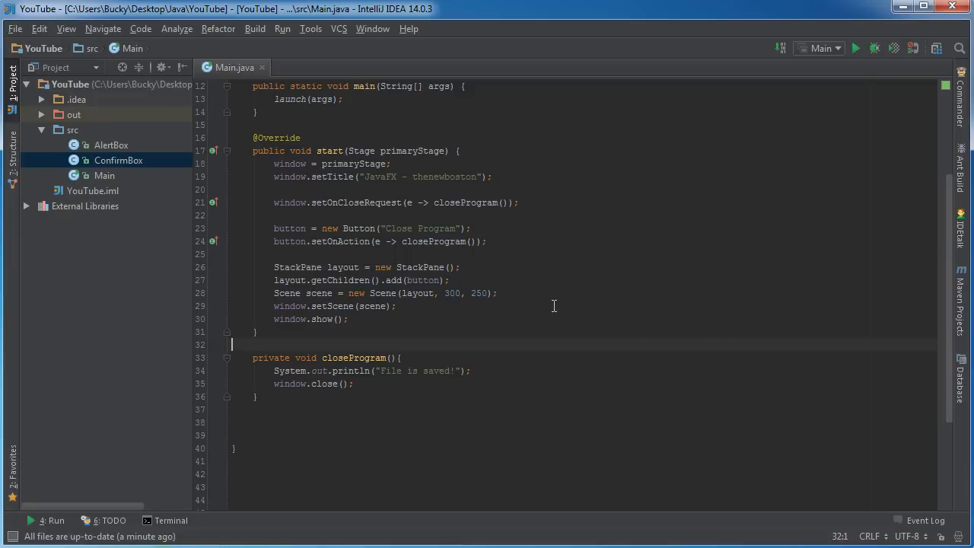
mouse_move(590, 332)
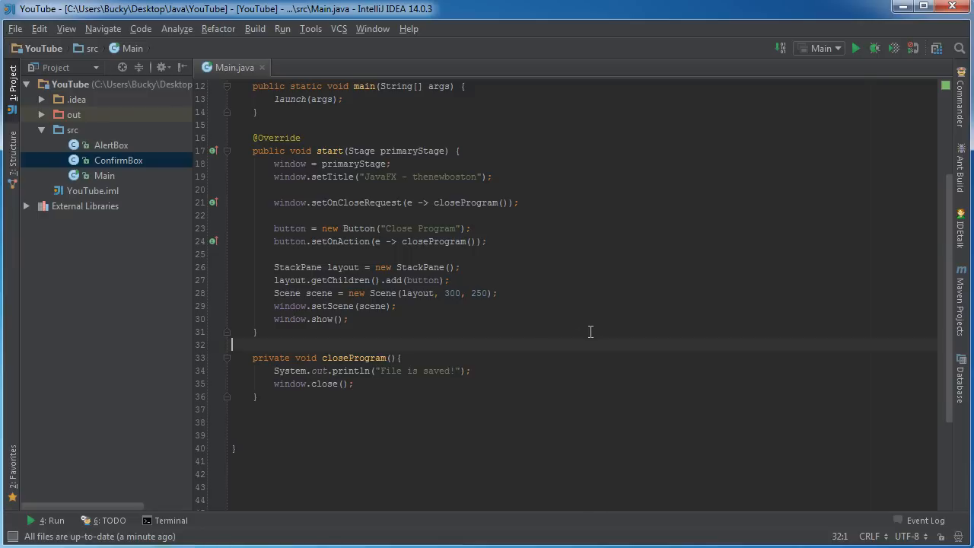
mouse_move(380, 392)
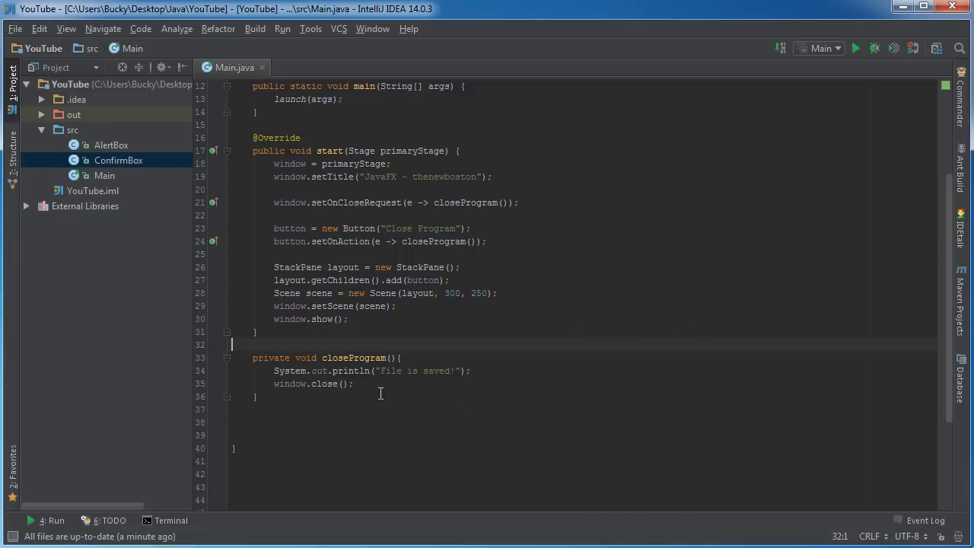
Replace closeProgram's body with Boolean answer = ConfirmBox.display("Title", "Sure you want to exit?");.
drag(274, 371, 353, 383)
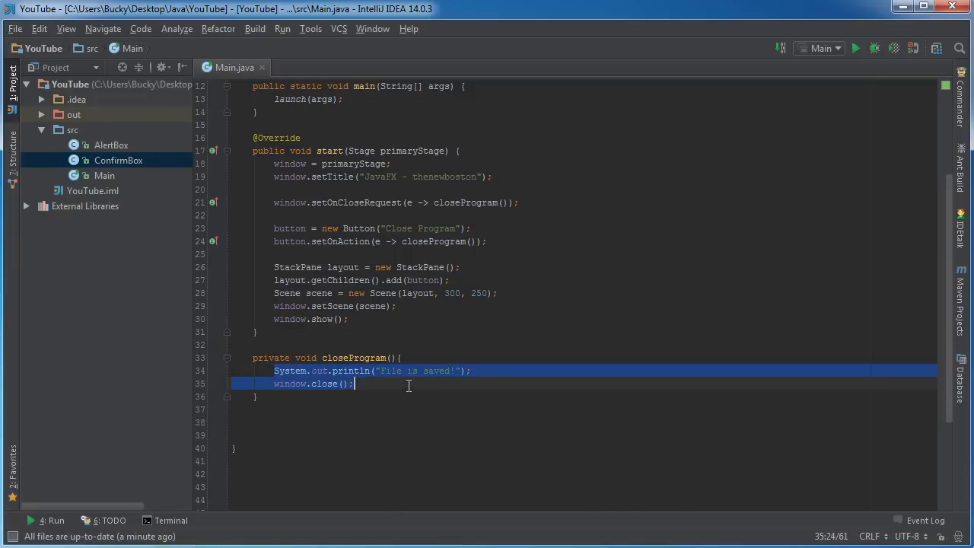
key(Delete)
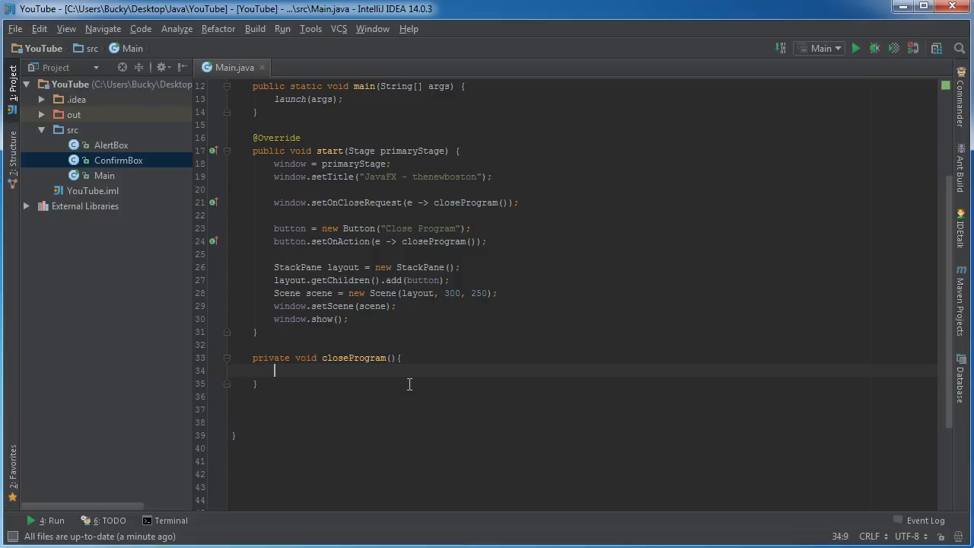
text(Bool)
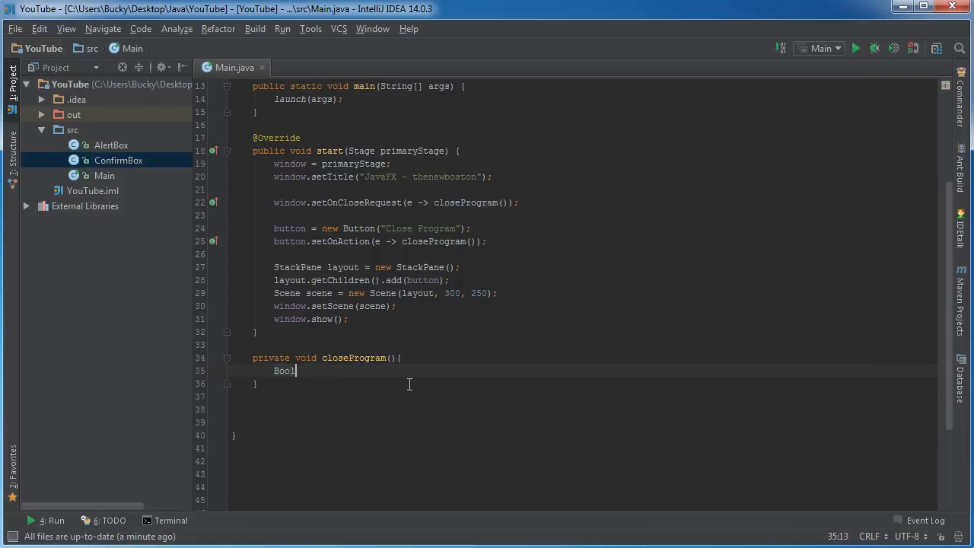
text(ean)
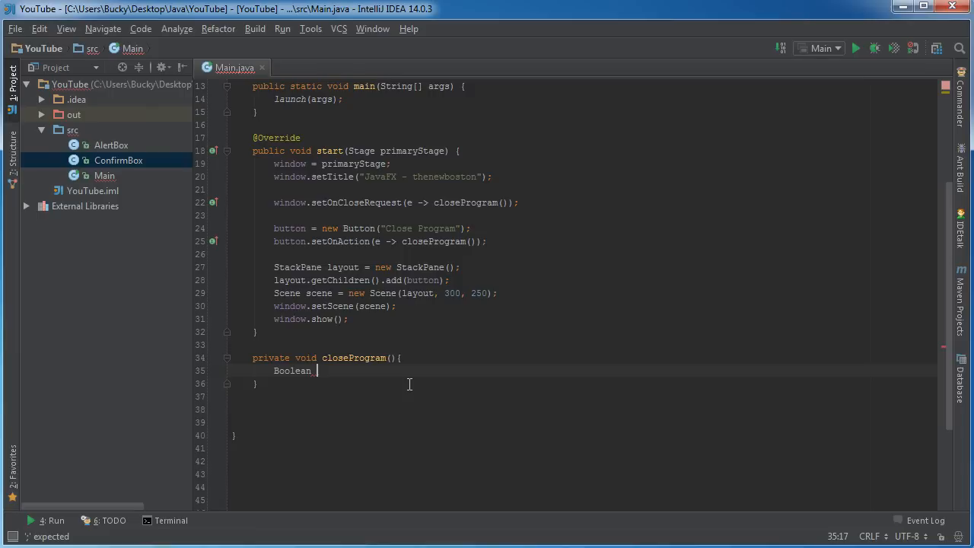
text(answer =)
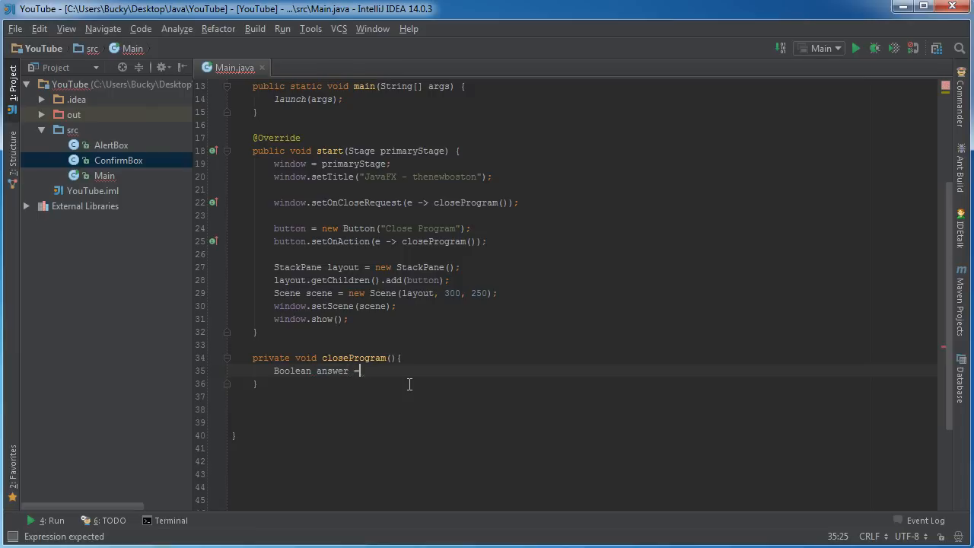
text(ConfirmBox)
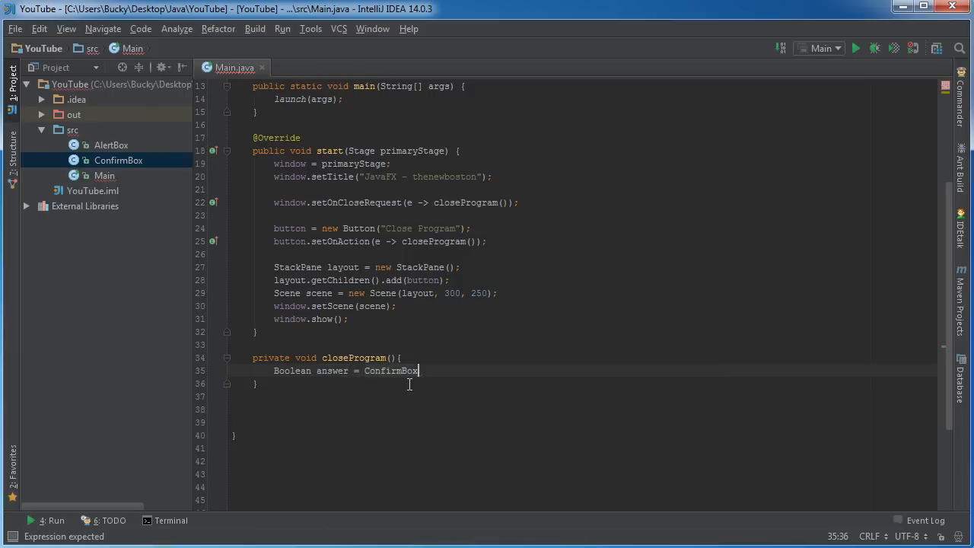
text(.display())
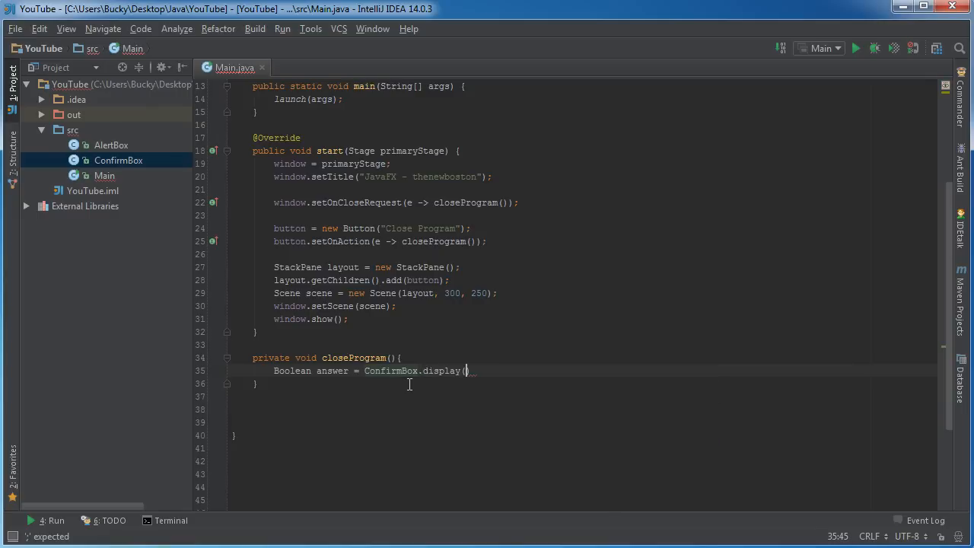
text(")
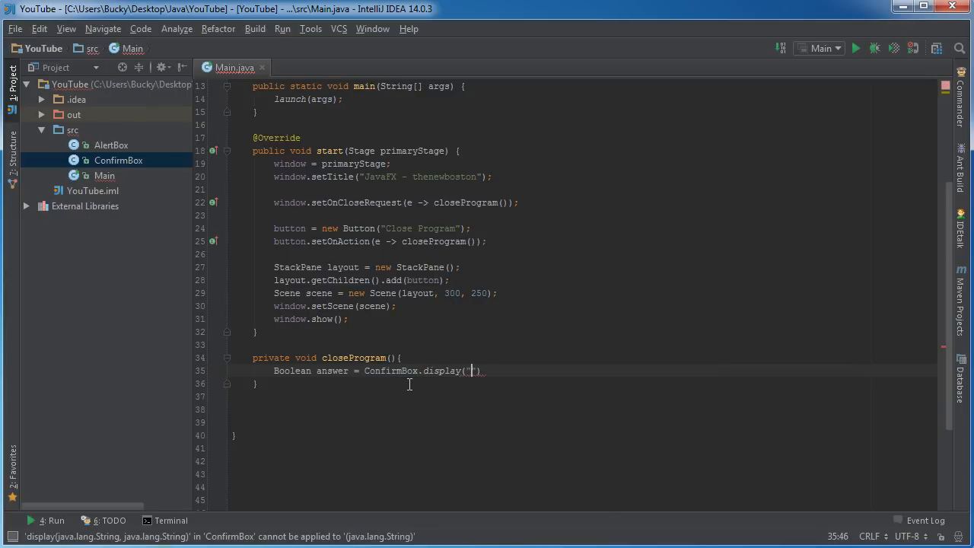
text(Title)
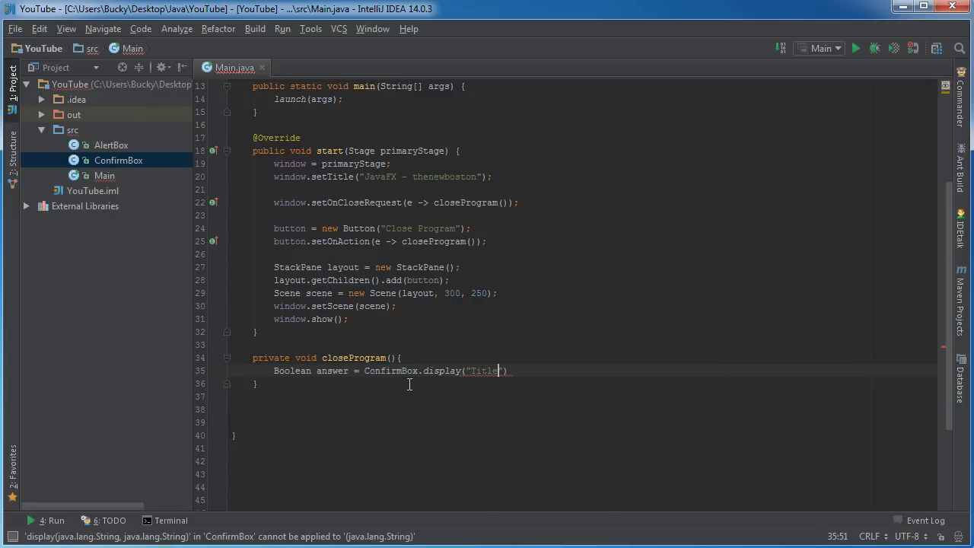
text(, "")
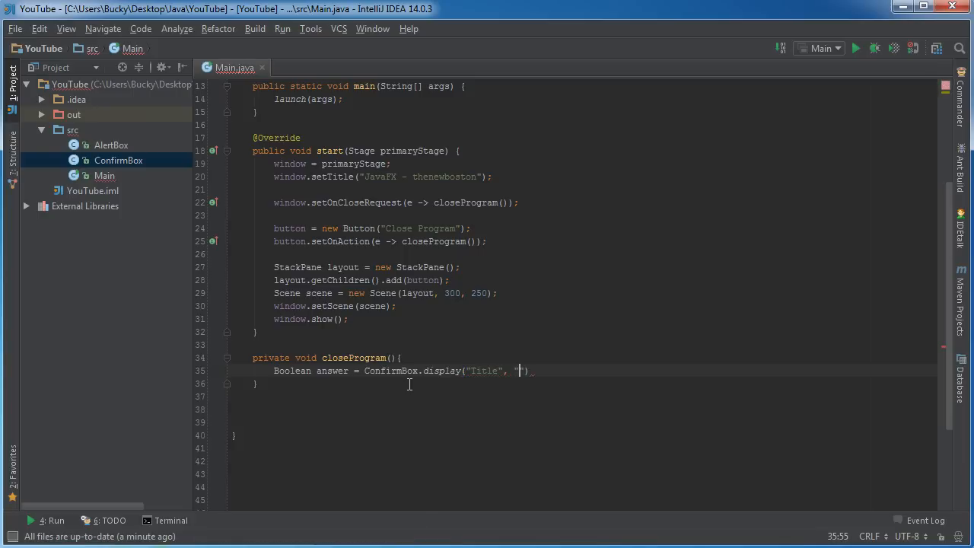
text(Sure)
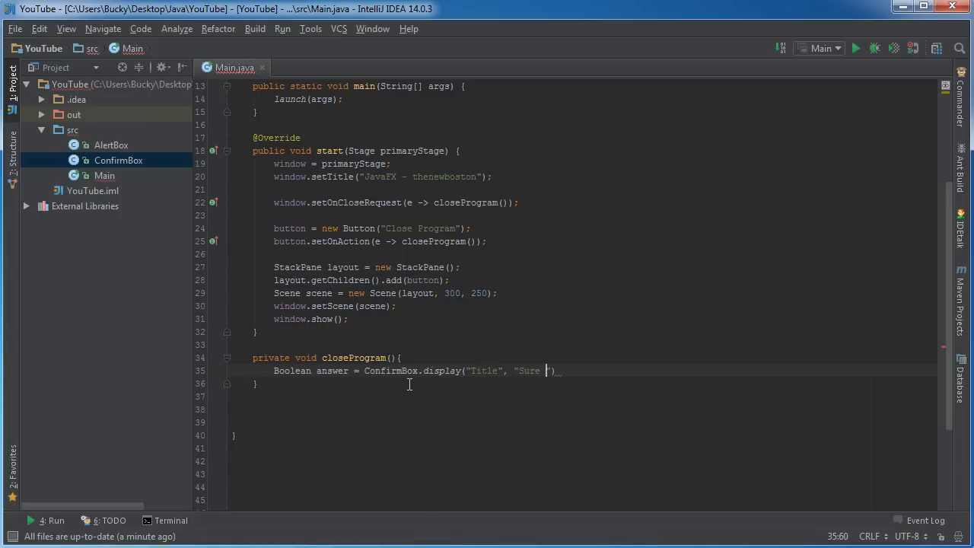
text(you want to)
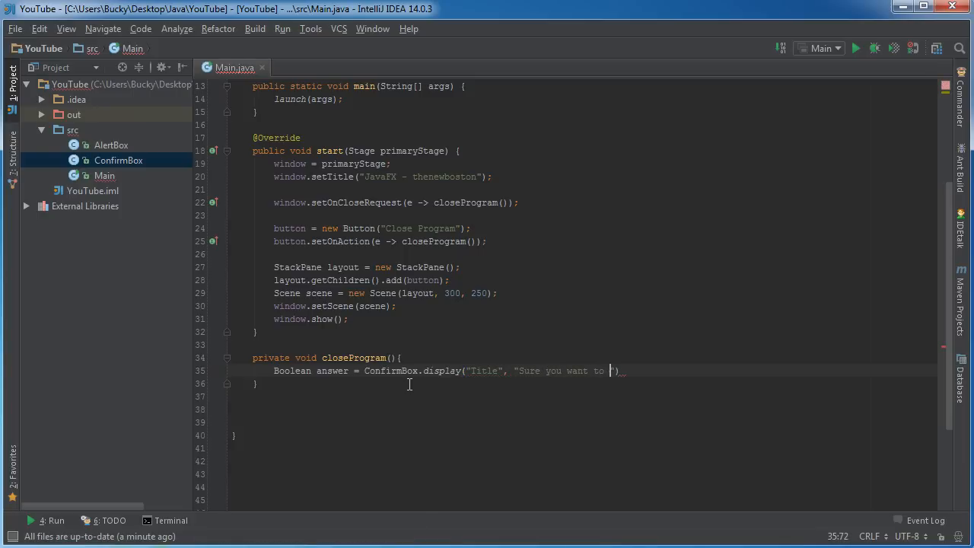
text(exit?"))
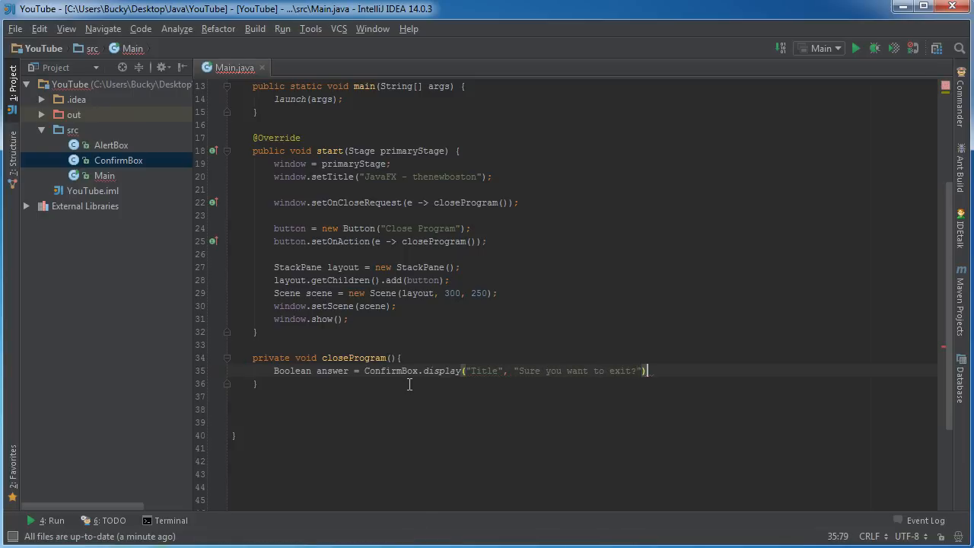
Add if(answer) window.close(); below the answer statement.
key(enter)
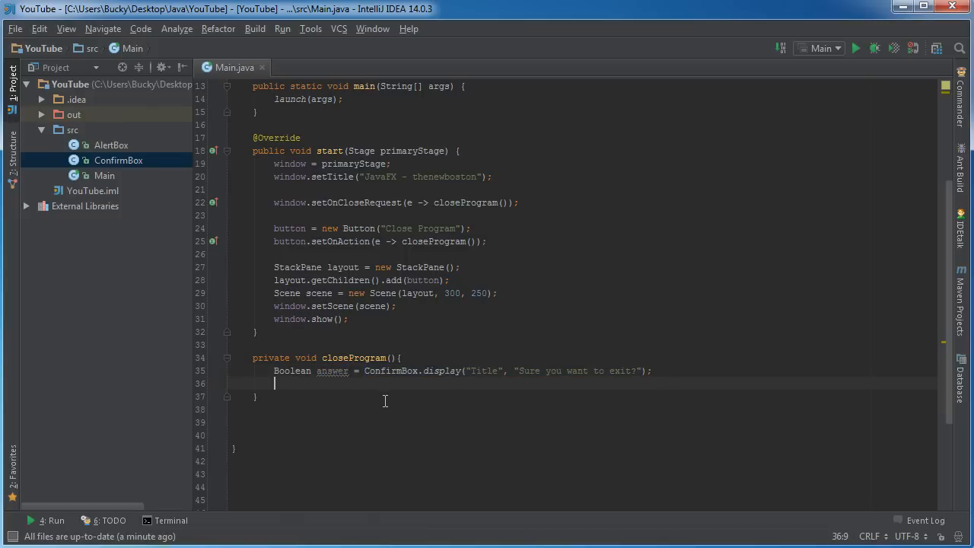
text(if(answer)
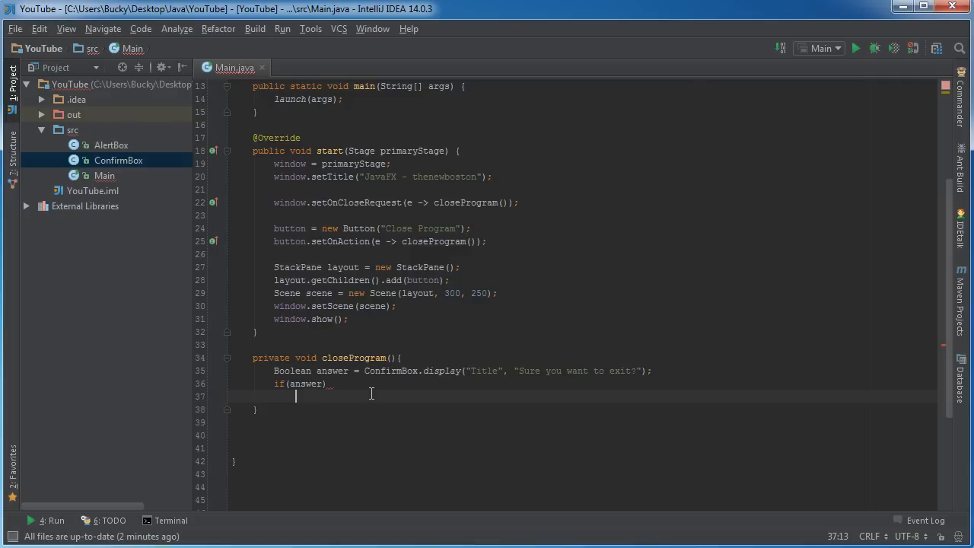
text(window.close();)
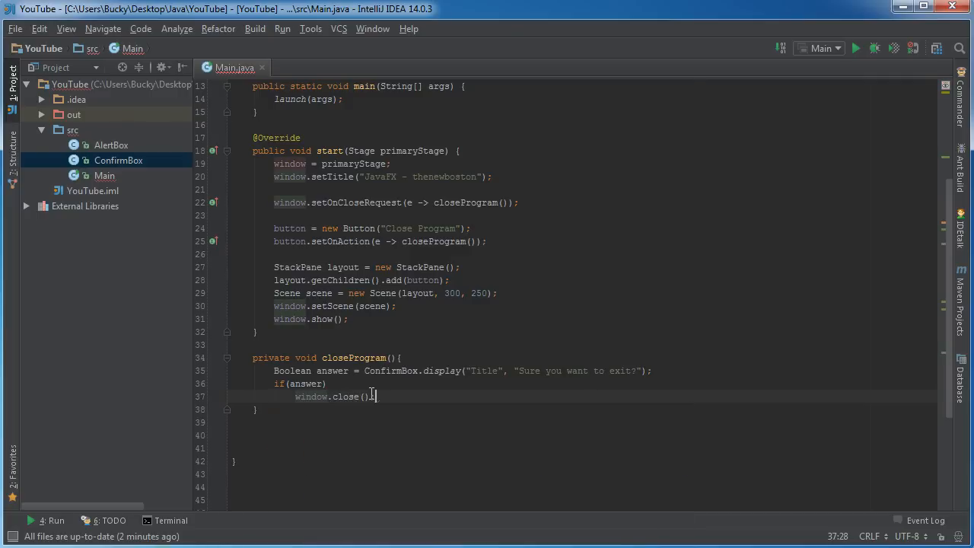
Run Main, press Close Program and answer yes so the program exits.
right_click(358, 396)
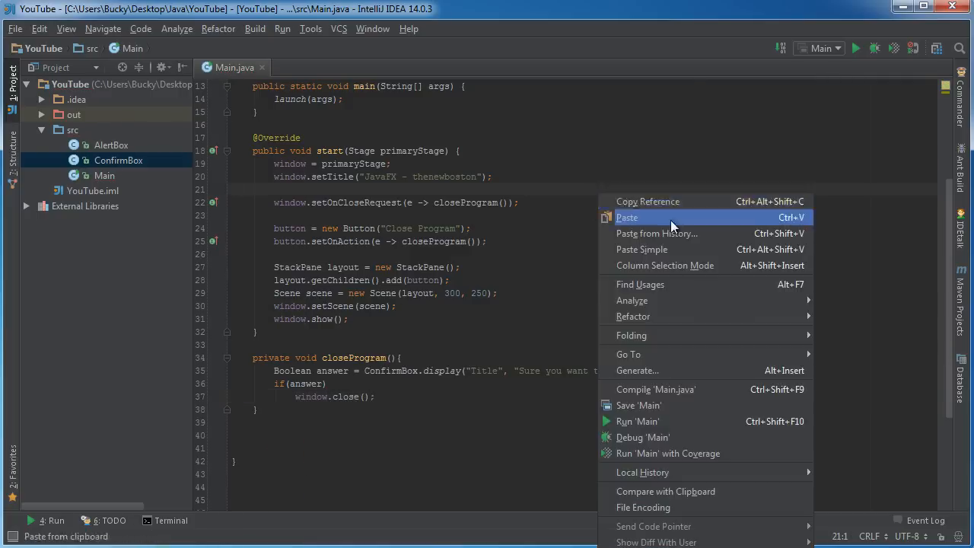
mouse_move(666, 420)
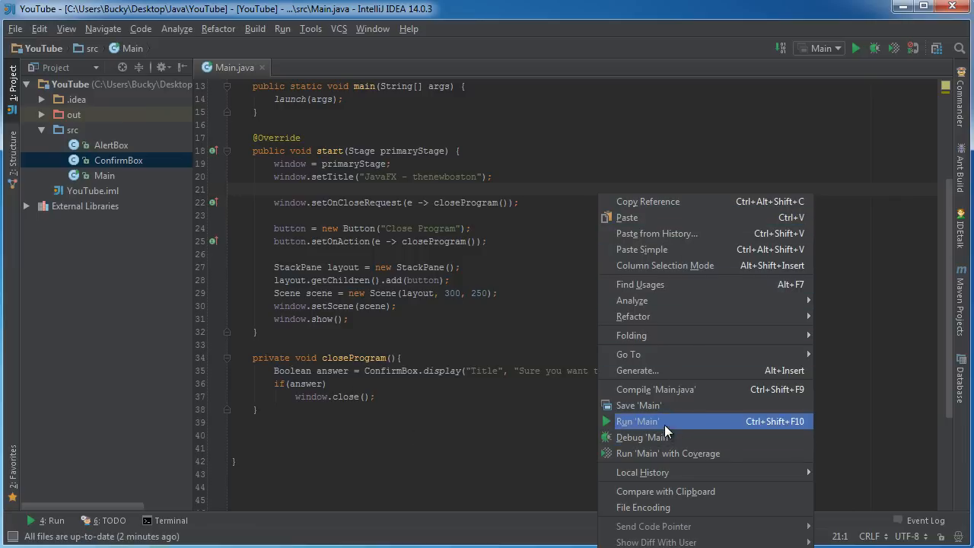
click(636, 420)
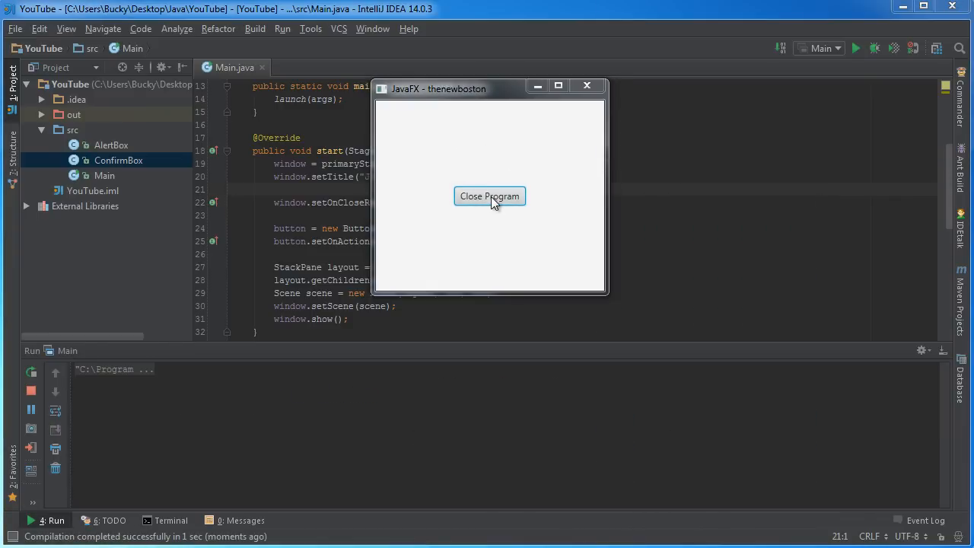
click(490, 195)
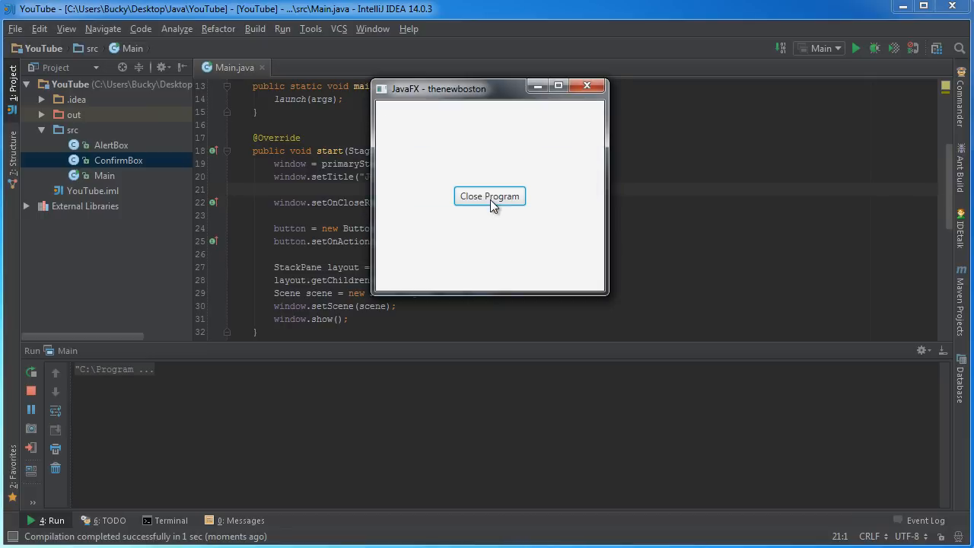
click(490, 195)
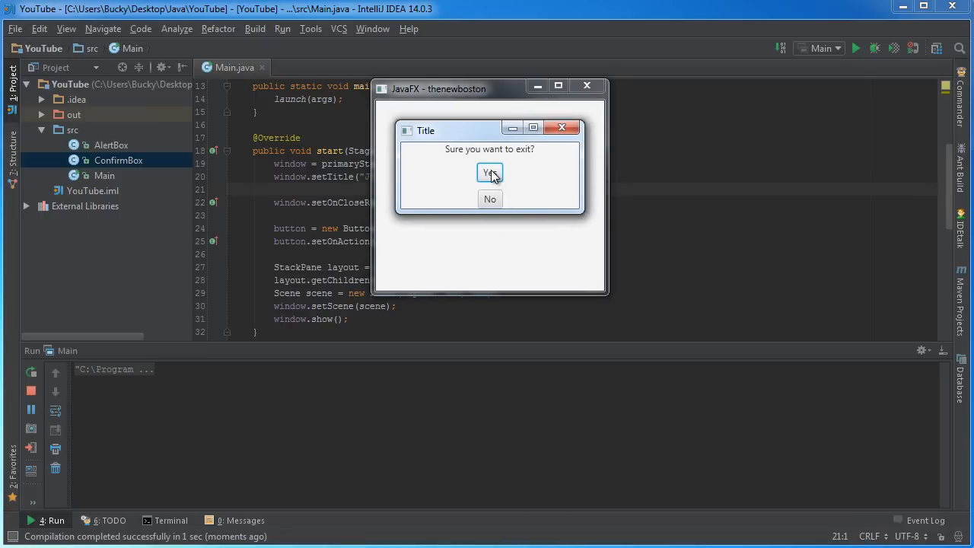
click(490, 173)
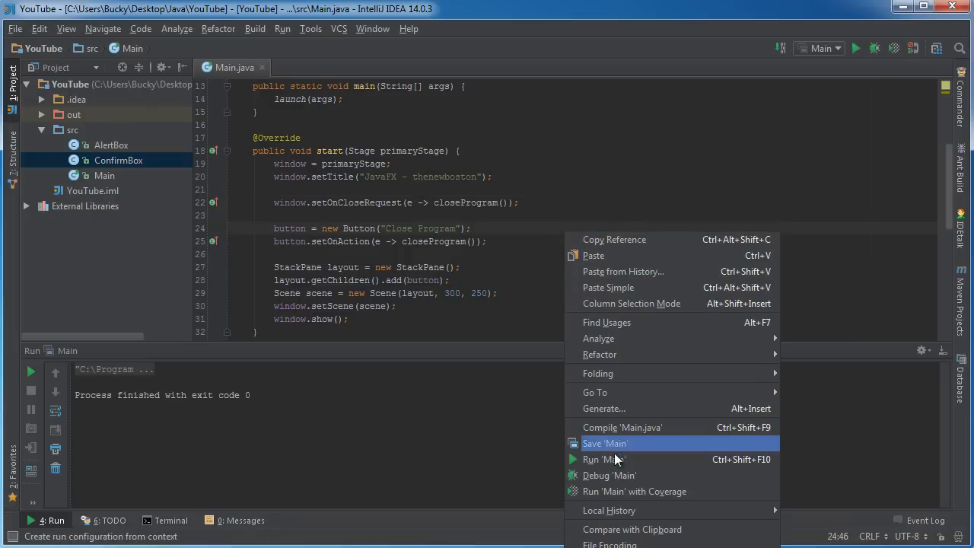
Run Main again and answer no in the confirm box to keep it open.
click(602, 459)
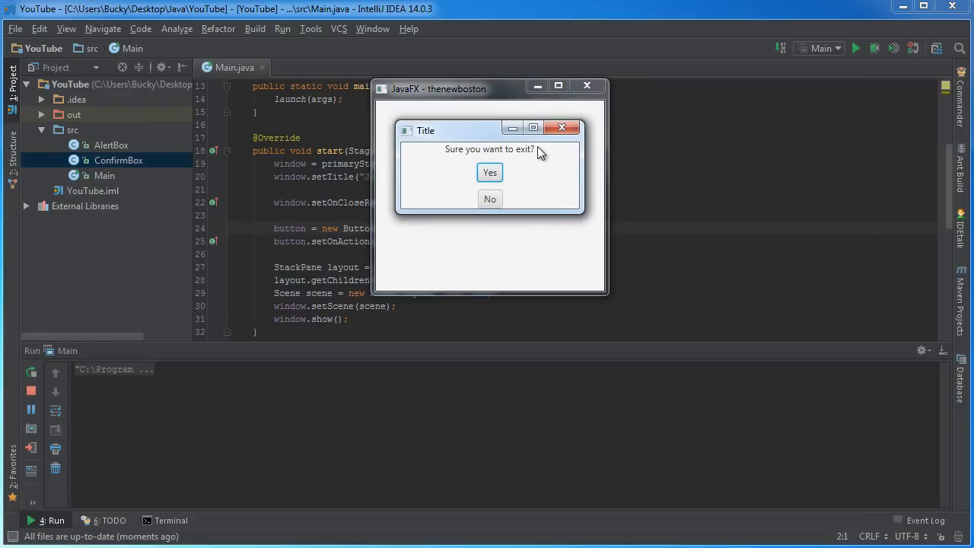
mouse_move(490, 199)
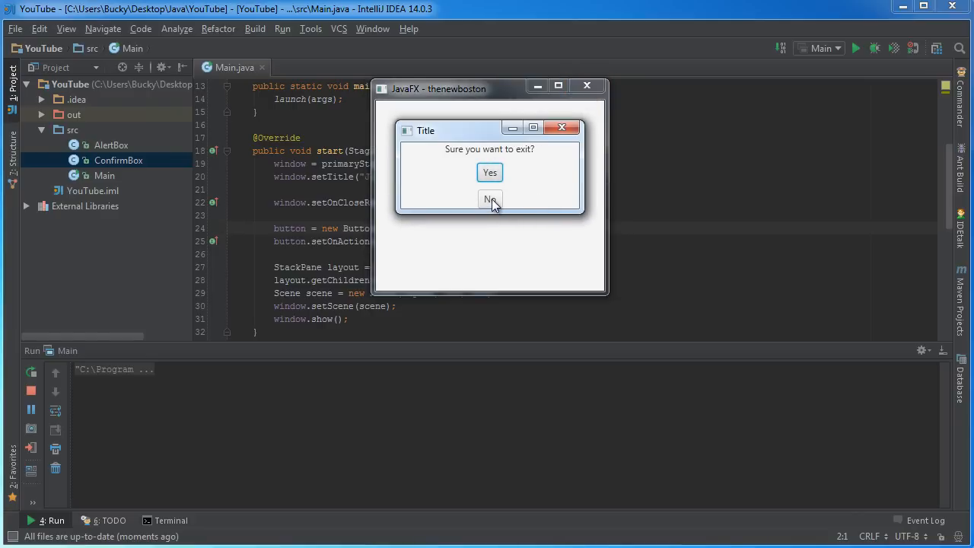
click(490, 198)
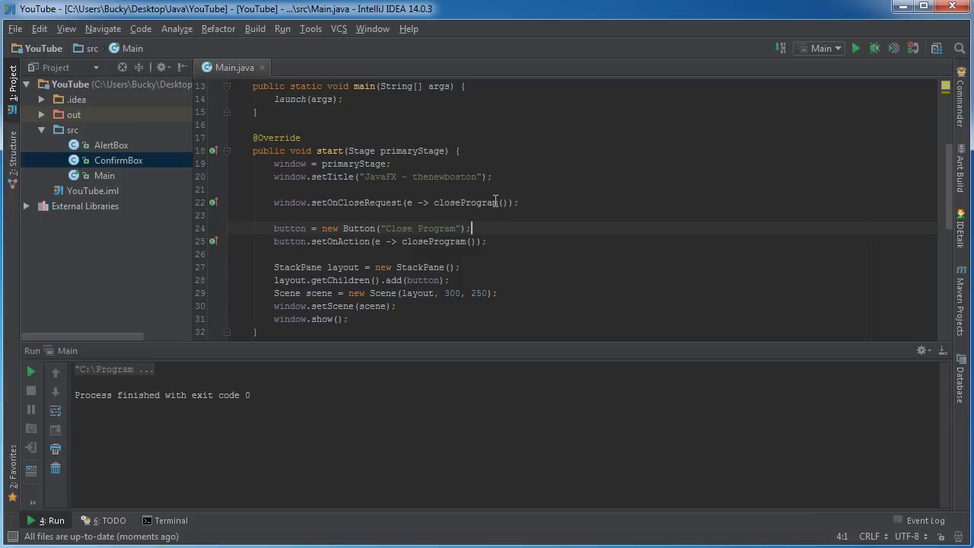
mouse_move(420, 251)
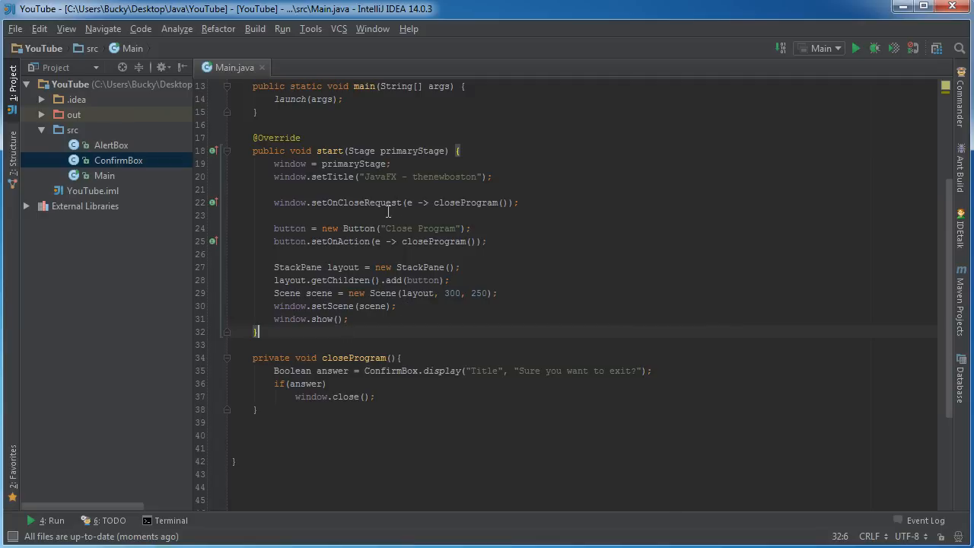
Highlight the if(answer) block and setOnCloseRequest call, then place the caret after the lambda arrow.
double_click(356, 203)
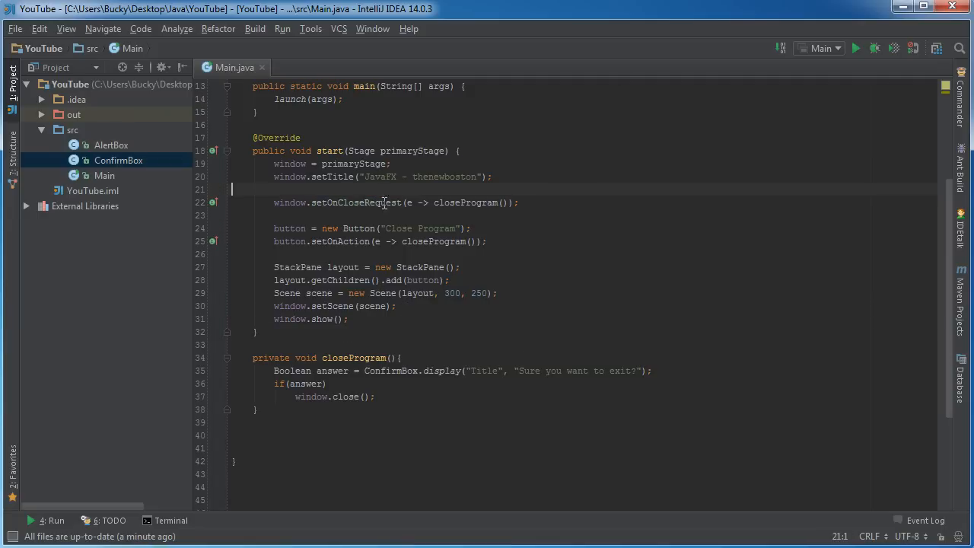
mouse_move(390, 223)
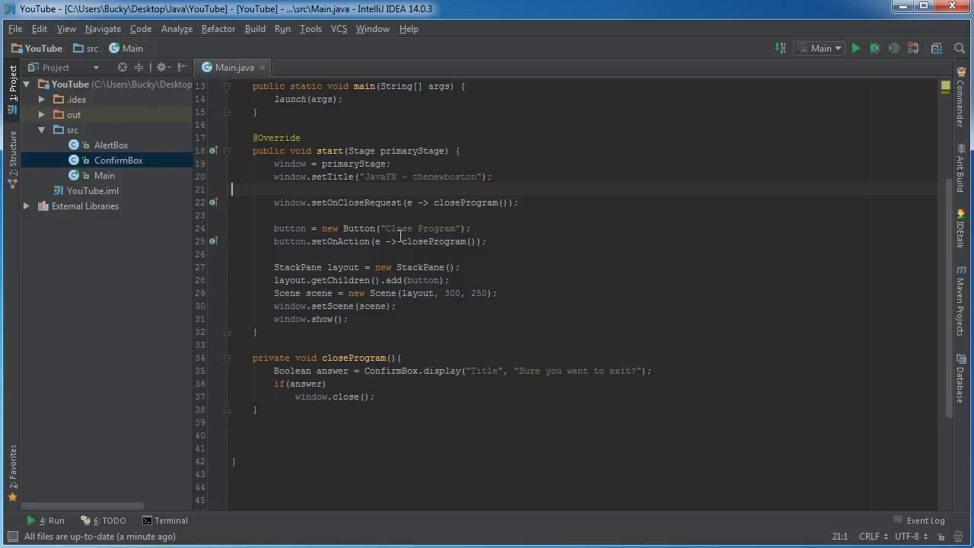
mouse_move(403, 187)
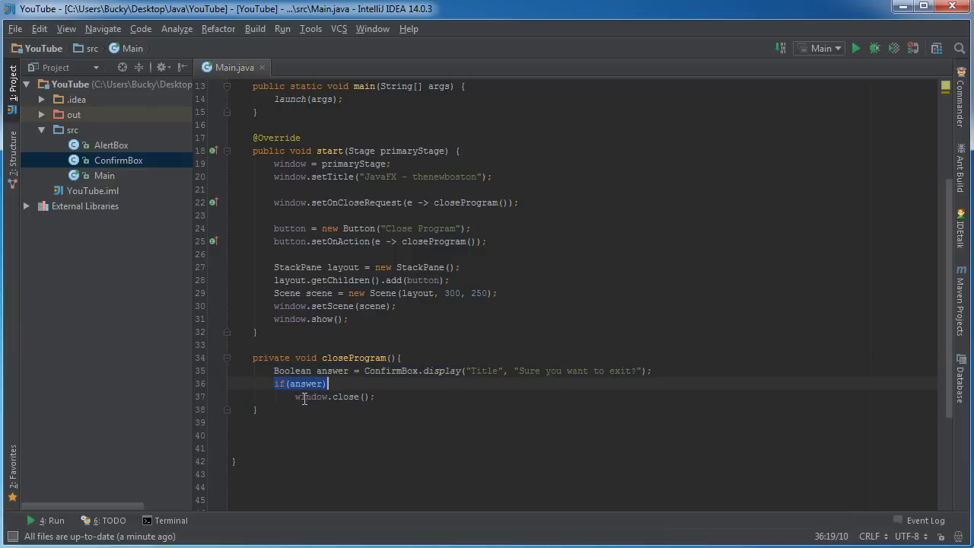
click(384, 344)
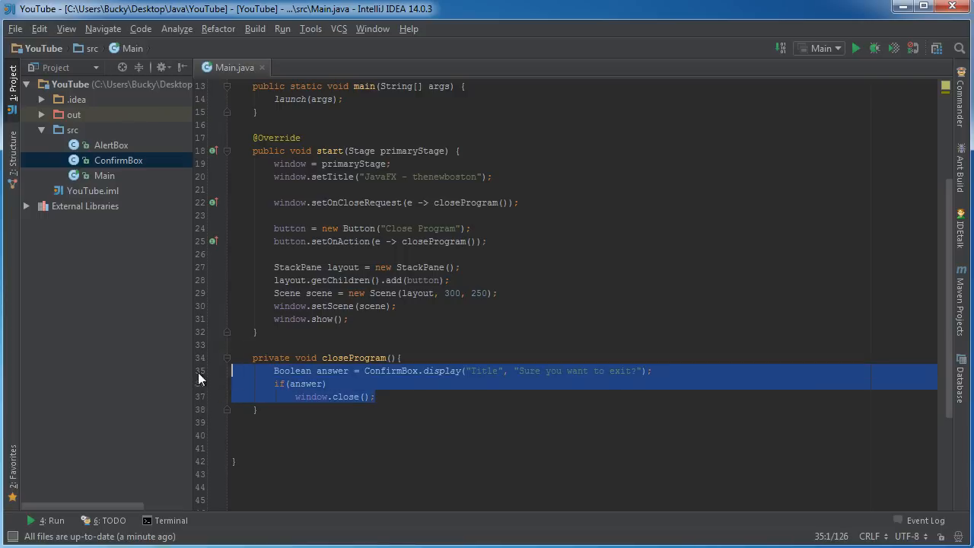
mouse_move(675, 275)
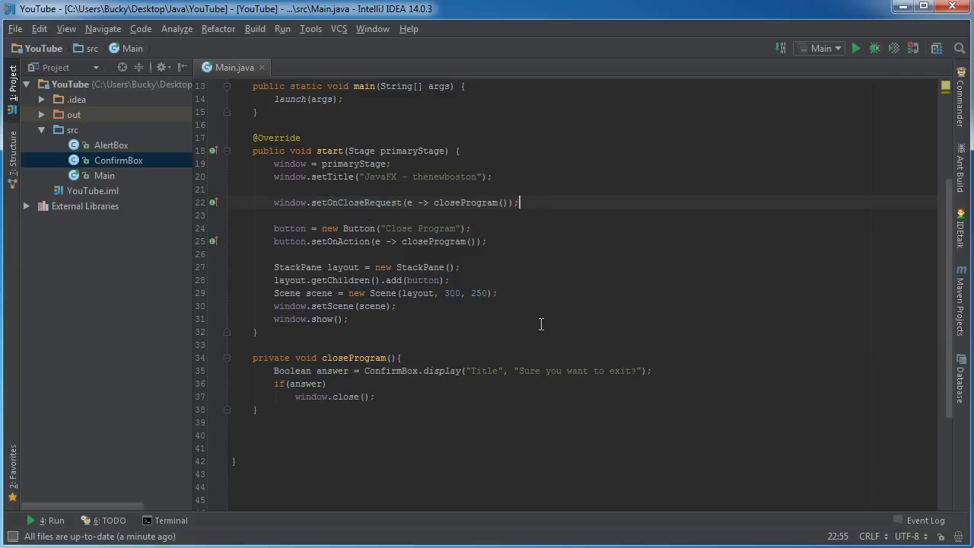
click(490, 241)
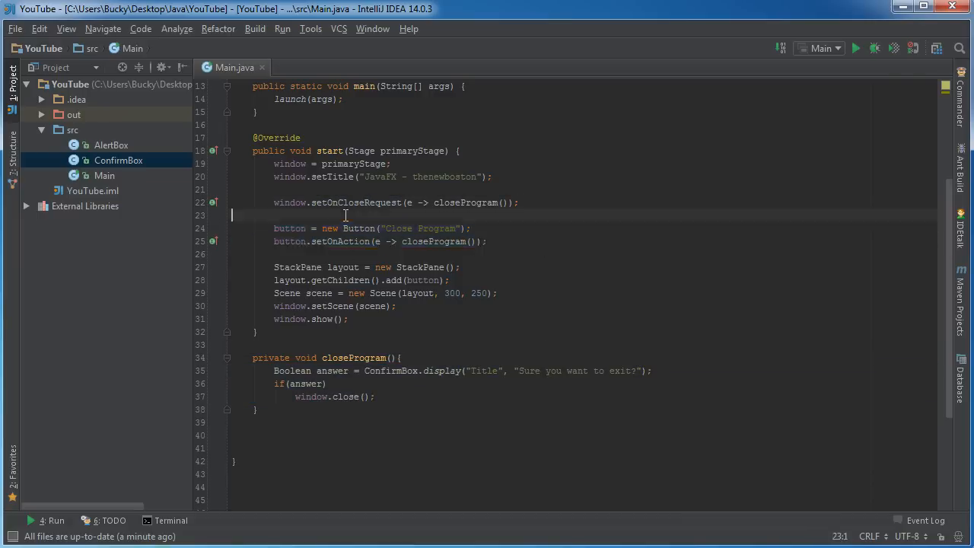
double_click(356, 202)
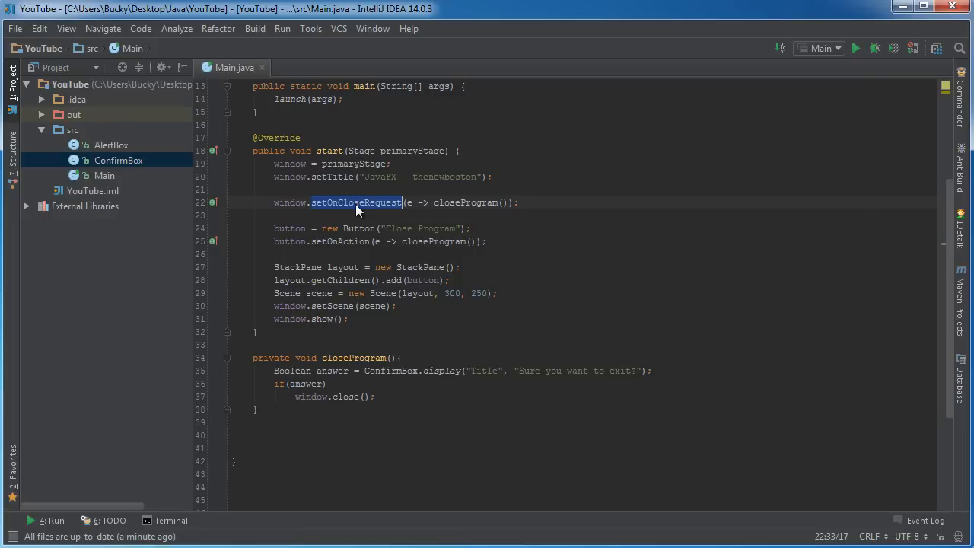
mouse_move(373, 220)
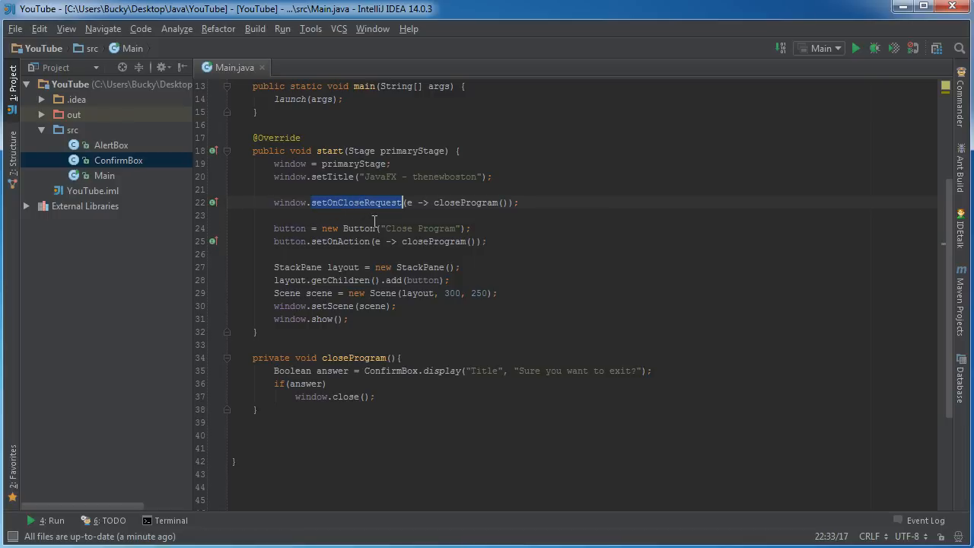
mouse_move(356, 207)
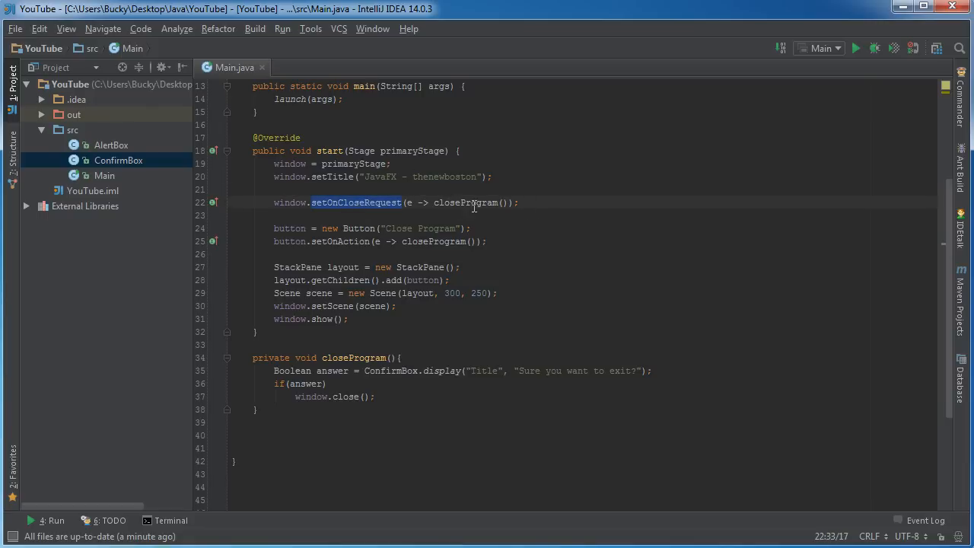
click(434, 202)
text({)
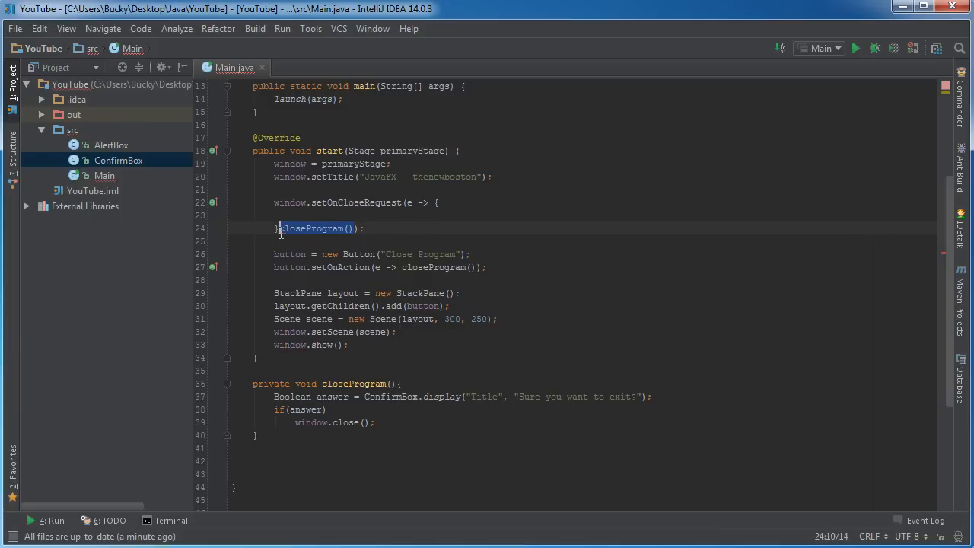
Rewrite the setOnCloseRequest lambda as a block calling e.consume() then closeProgram().
key(Delete)
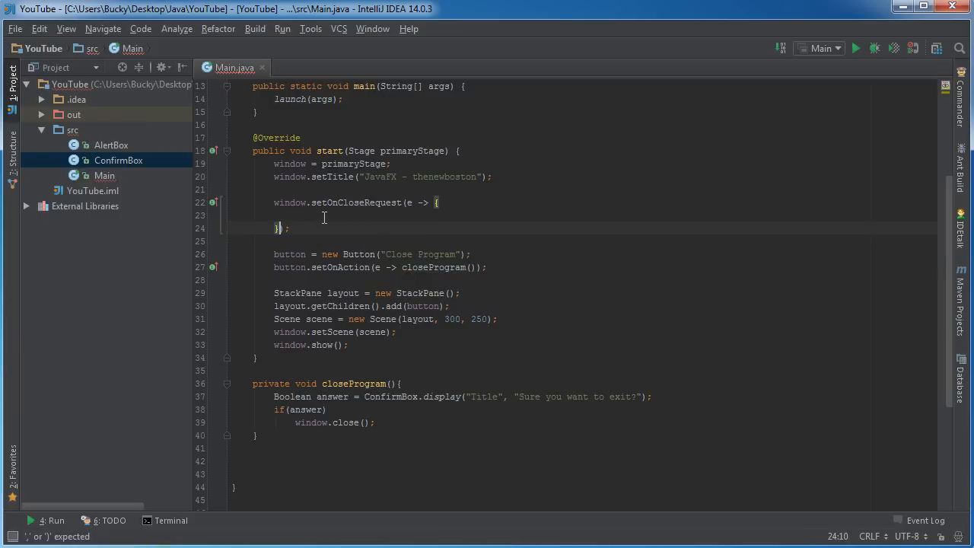
text(closeProgram();)
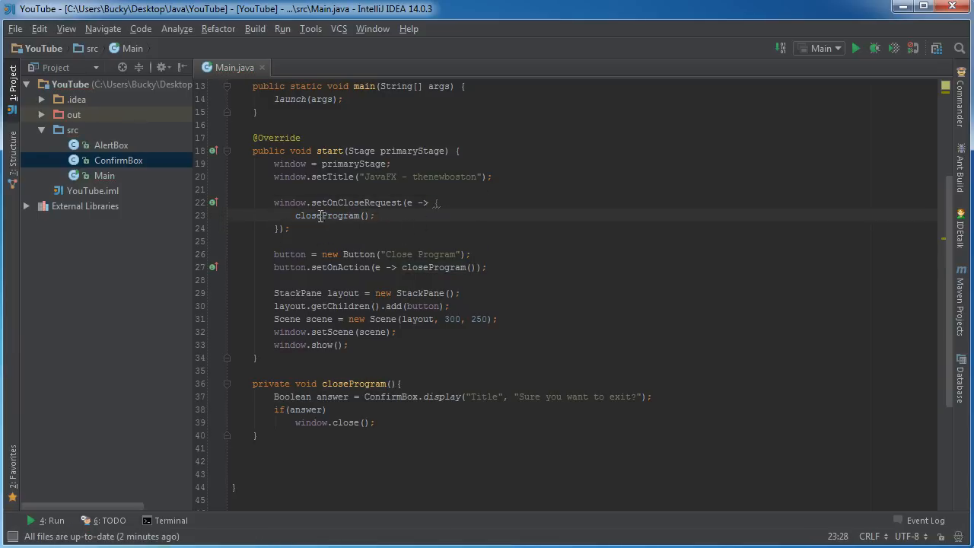
click(437, 202)
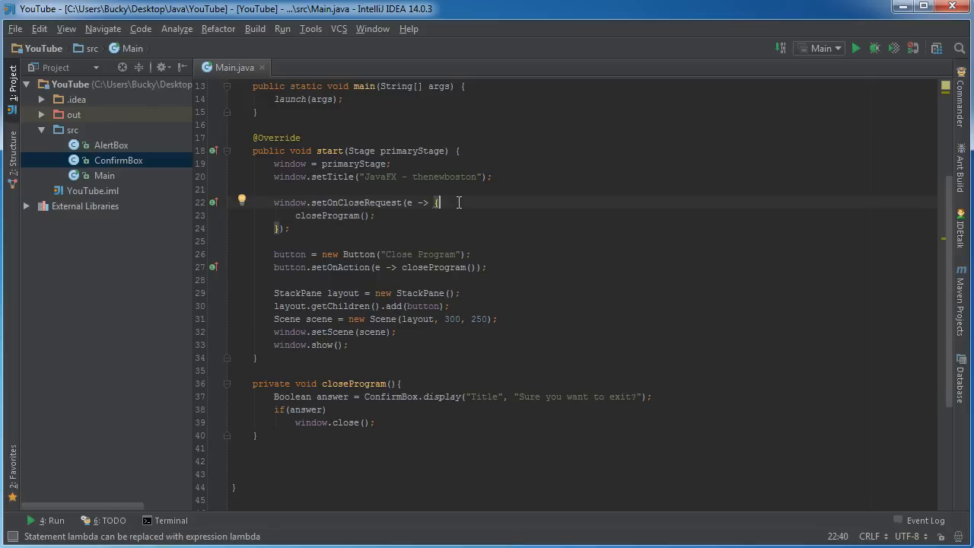
key(enter)
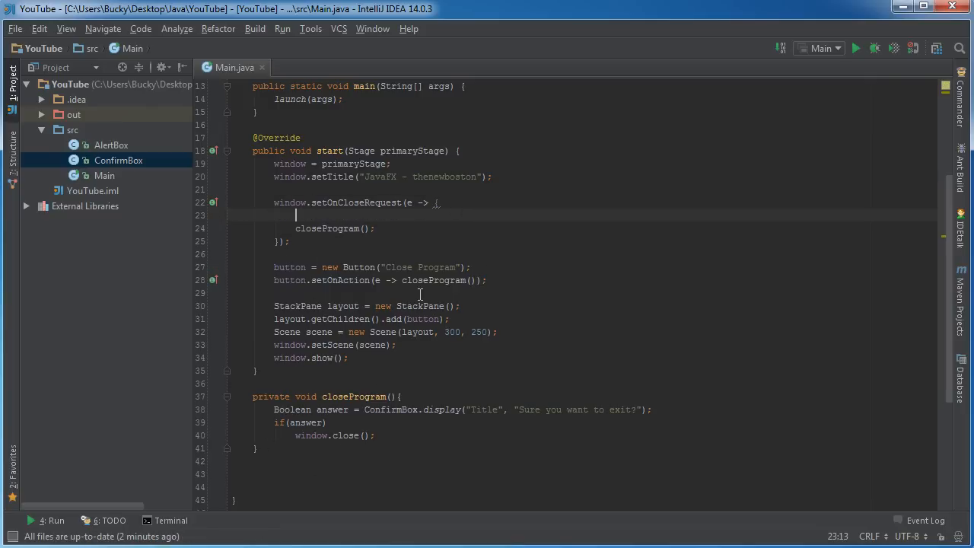
text(ec)
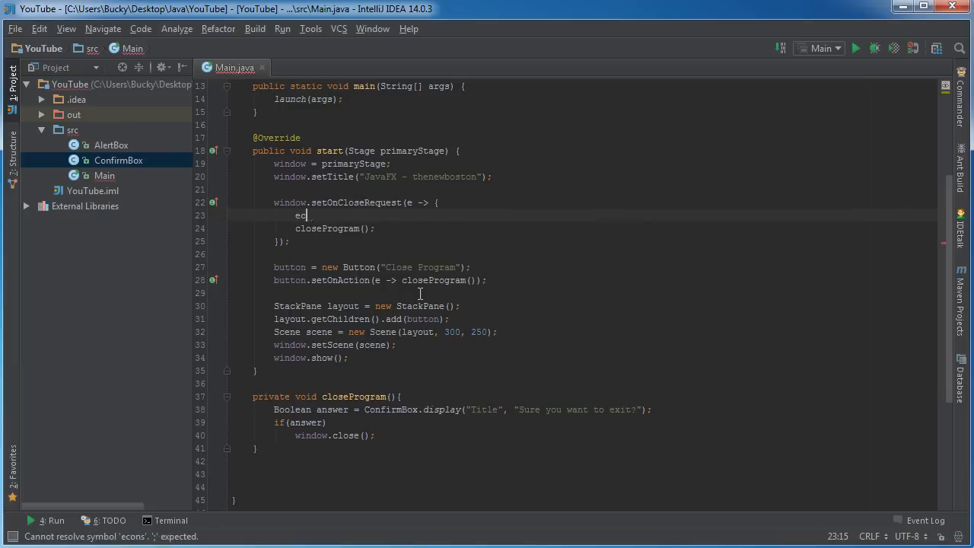
text(.consume();)
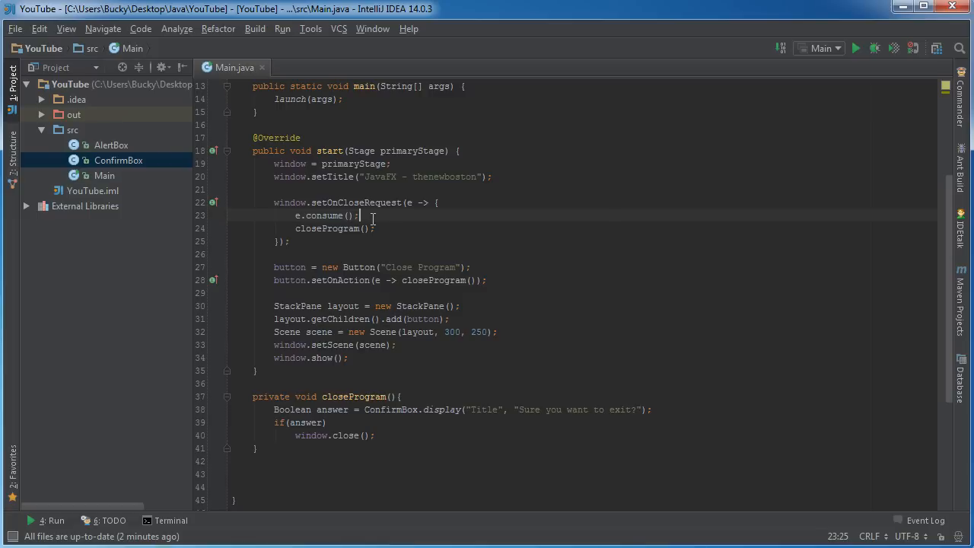
Highlight the setOnCloseRequest call and its event parameter e to review the handler.
double_click(356, 202)
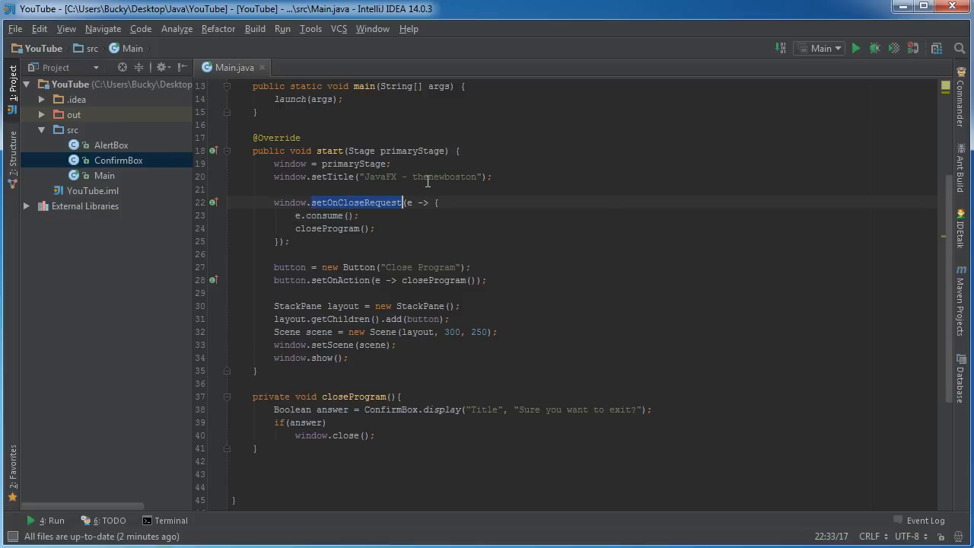
click(232, 188)
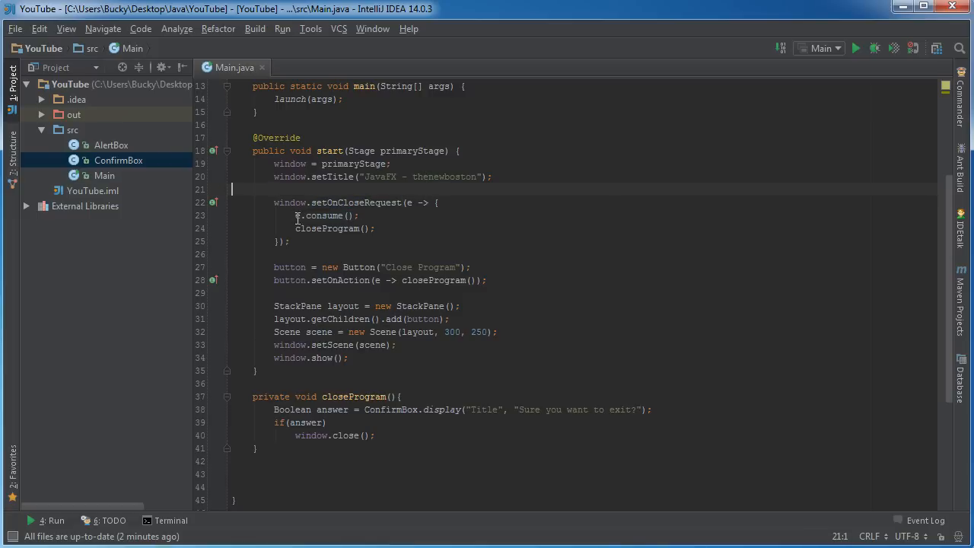
double_click(297, 216)
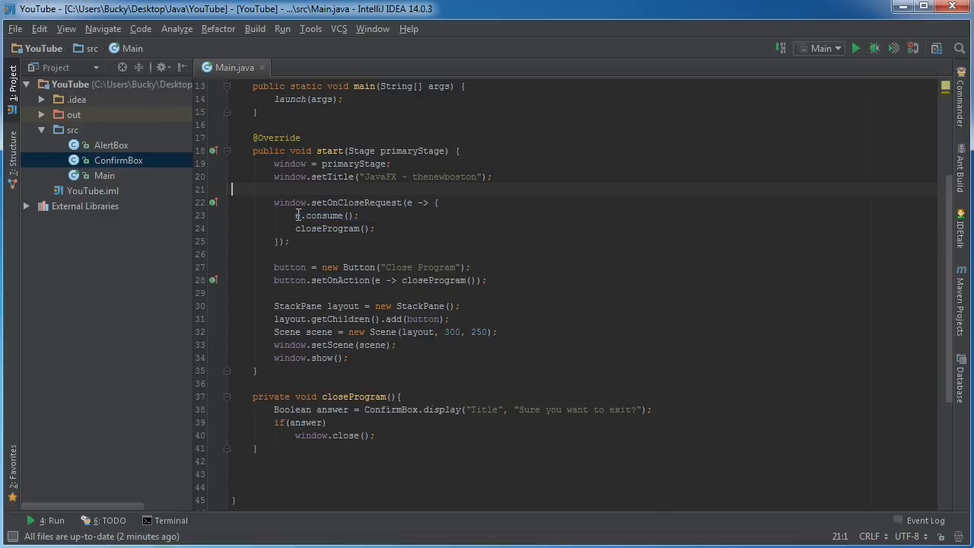
double_click(322, 216)
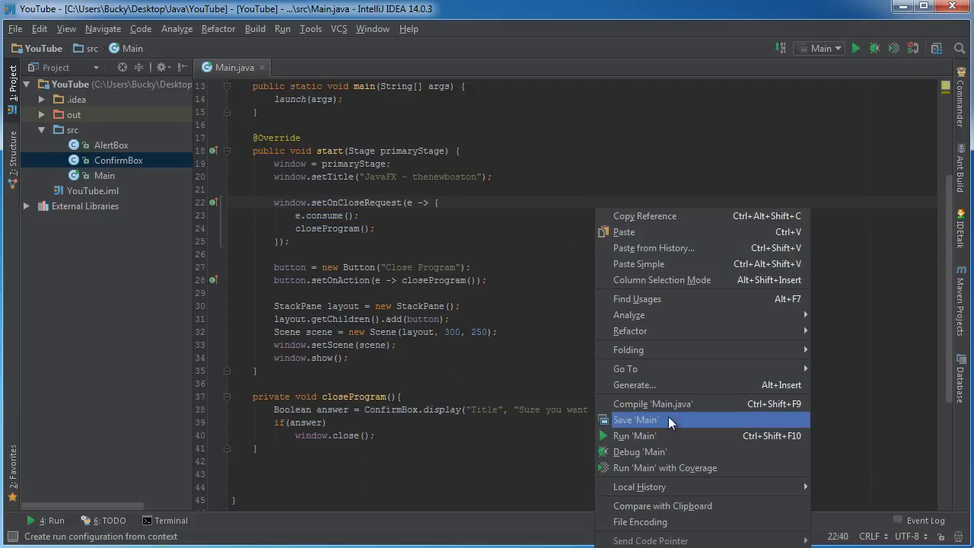
Run 'Main' and close its window to trigger the 'Sure you want to exit?' box.
click(635, 435)
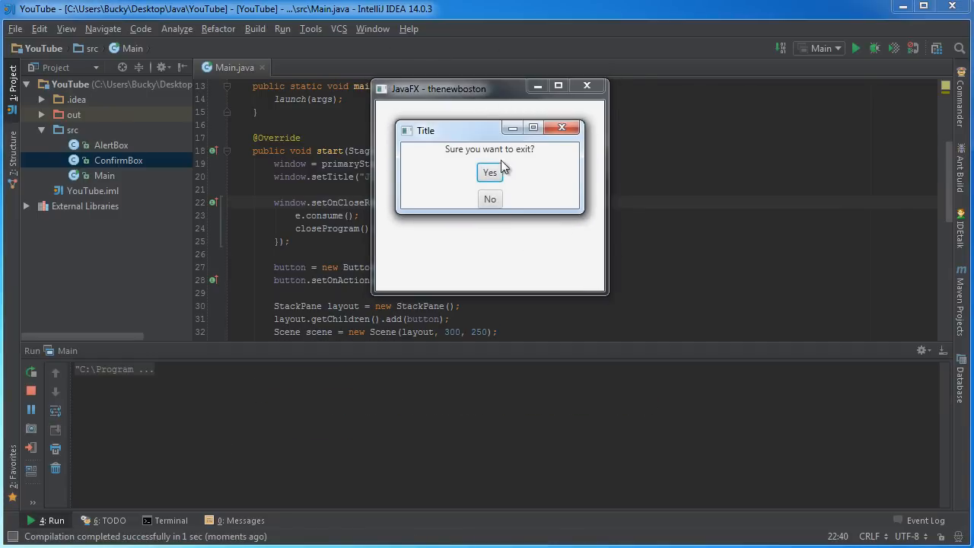
click(490, 198)
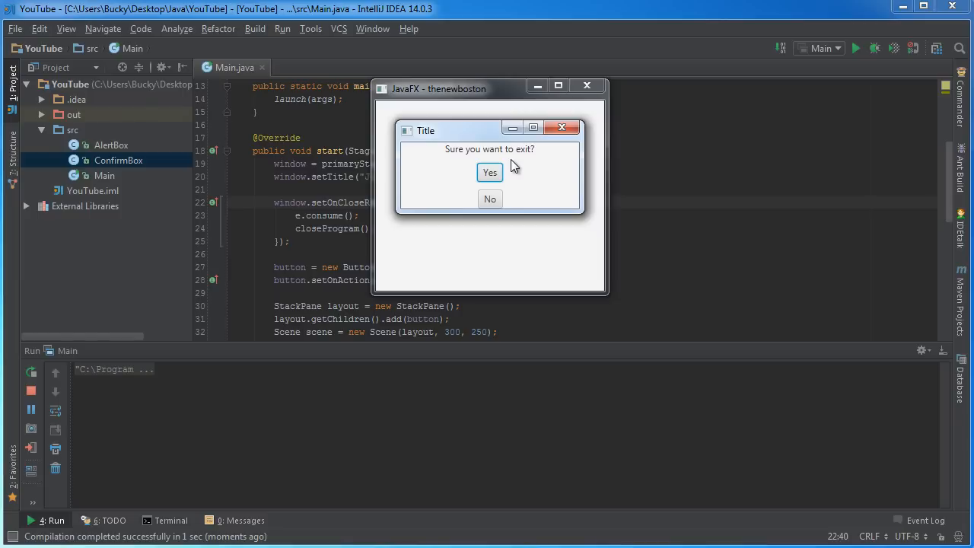
mouse_move(513, 137)
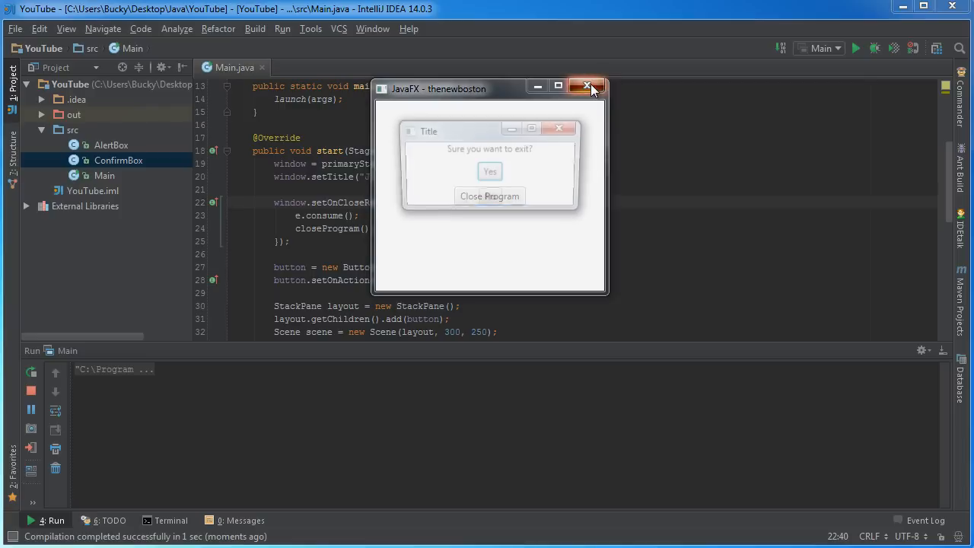
click(588, 85)
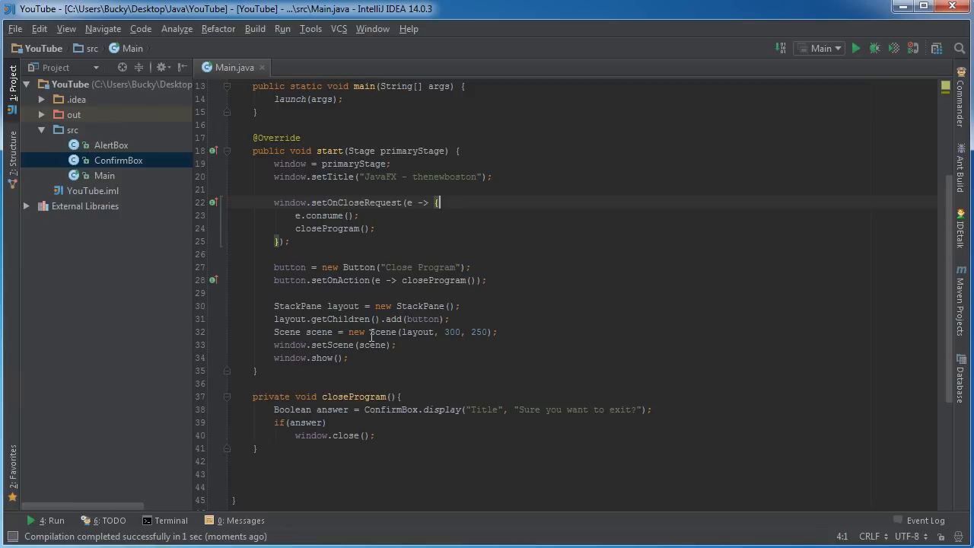
mouse_move(363, 428)
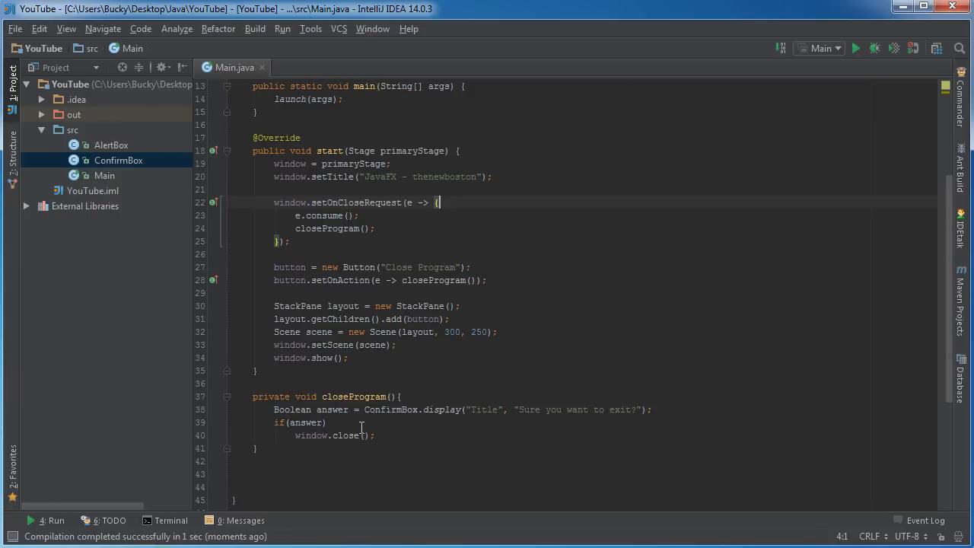